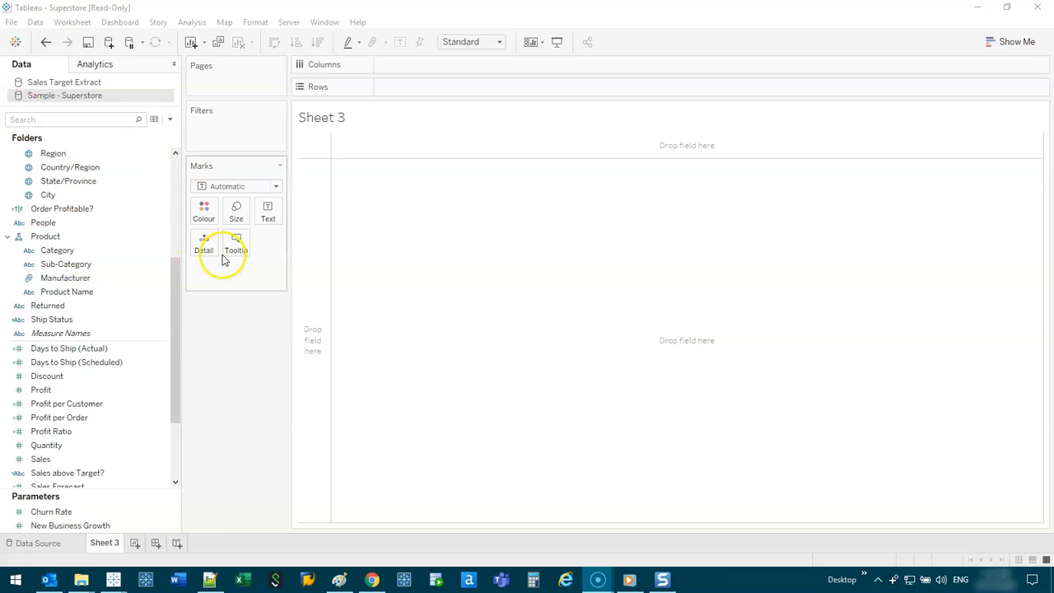
- Place WEEKDAY(Order Date) on Columns to show Sunday through Saturday headers
left_click(67, 292)
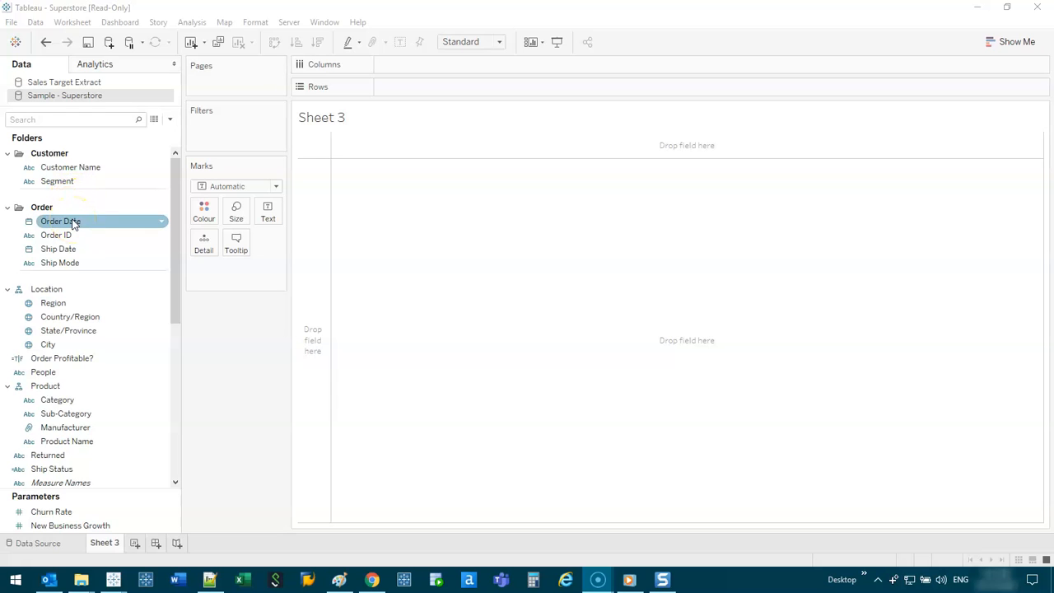
scroll("down", 3)
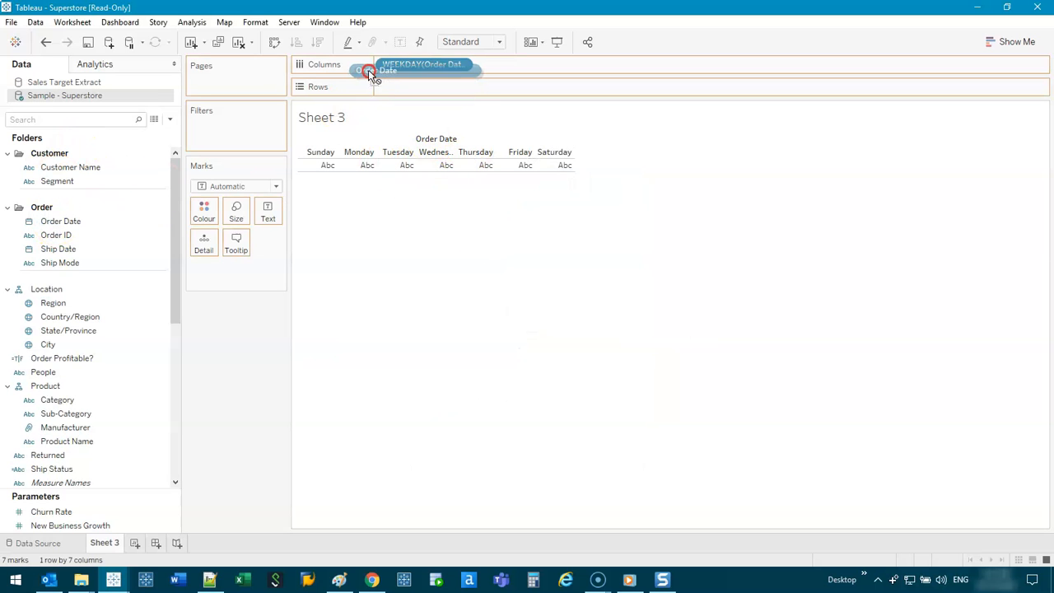
- Add YEAR(Order Date) to Columns above the weekday headers
left_click_drag(367, 71, 420, 64)
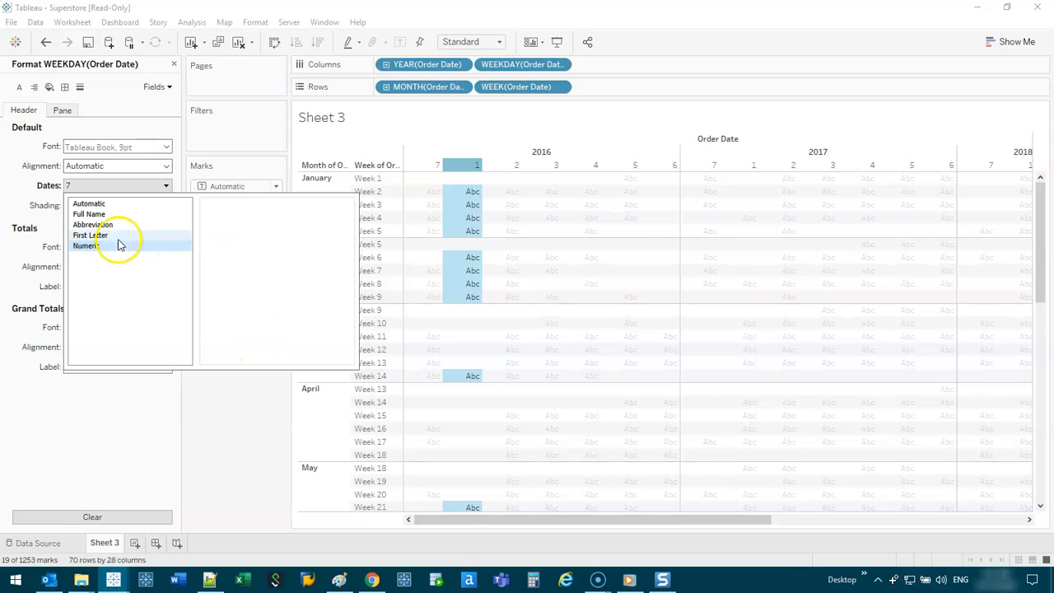
- Format the weekday headers as First Letter and close the Format pane
left_click(90, 234)
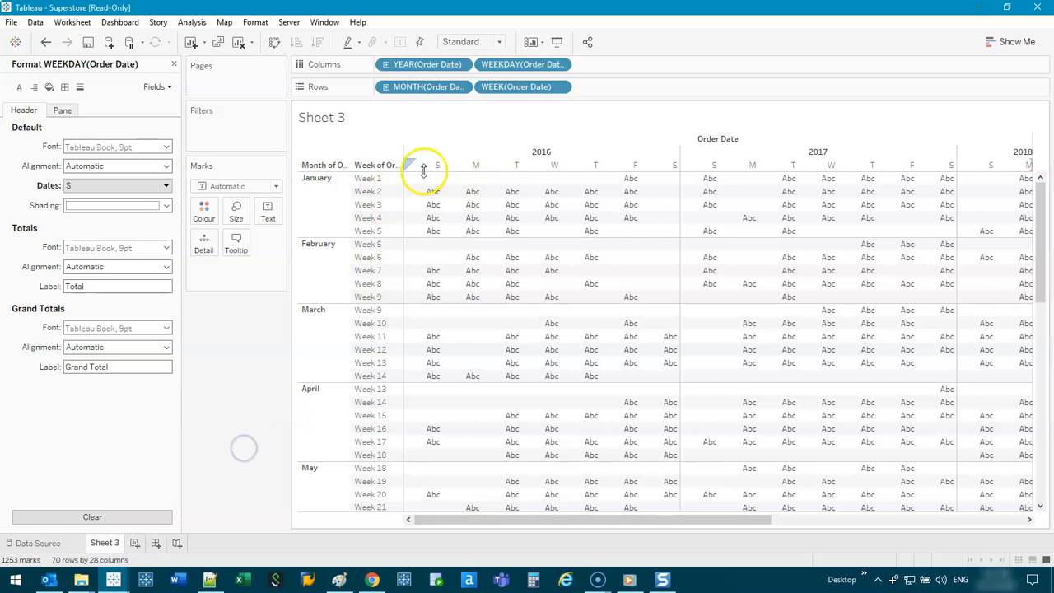
left_click(173, 63)
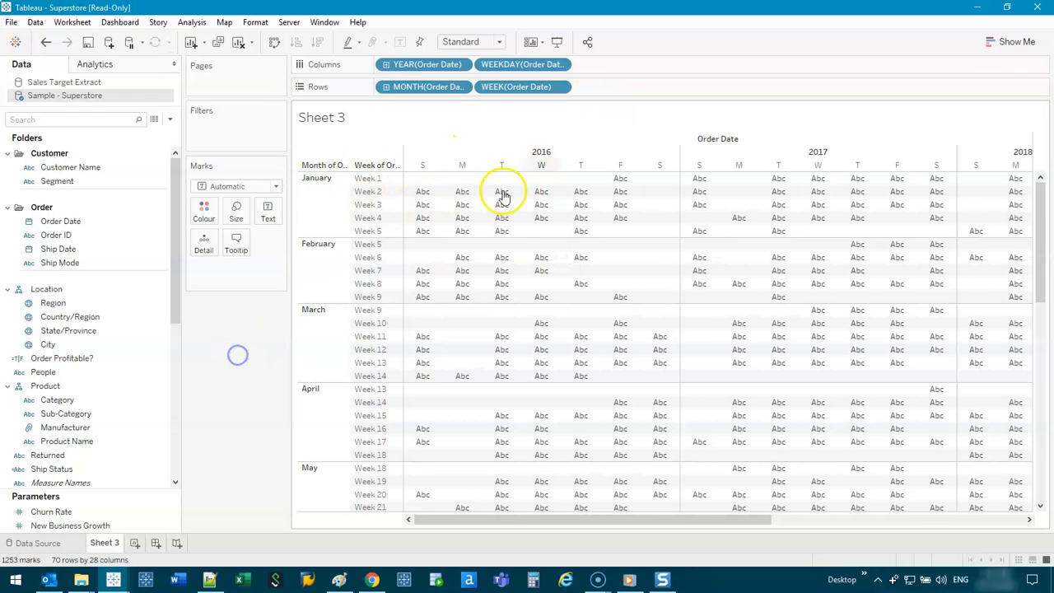
- Fit the view to width and colour the calendar cells by SUM(Profit)
left_click(498, 42)
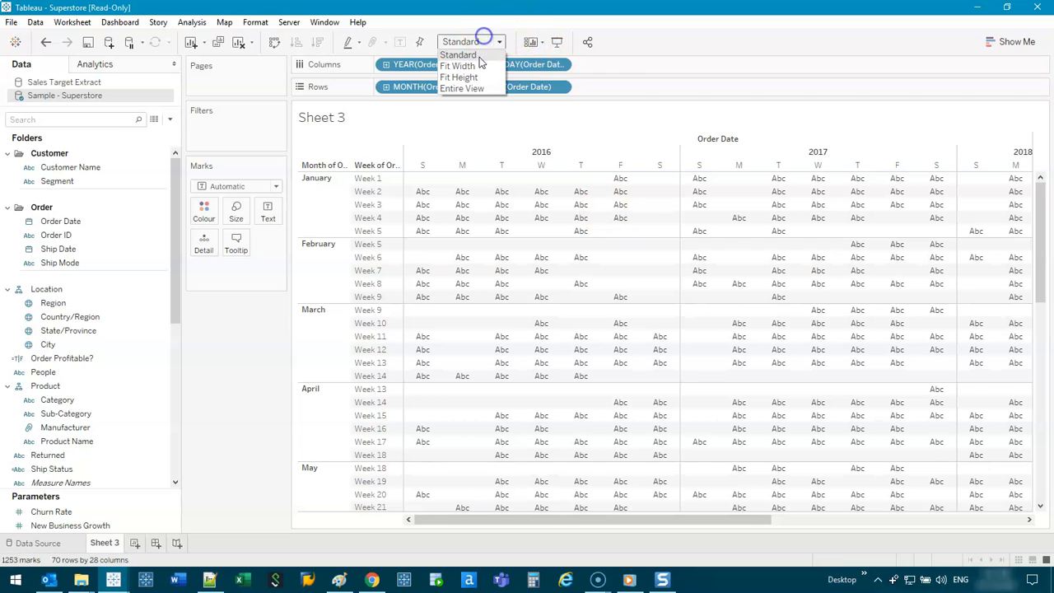
left_click(457, 65)
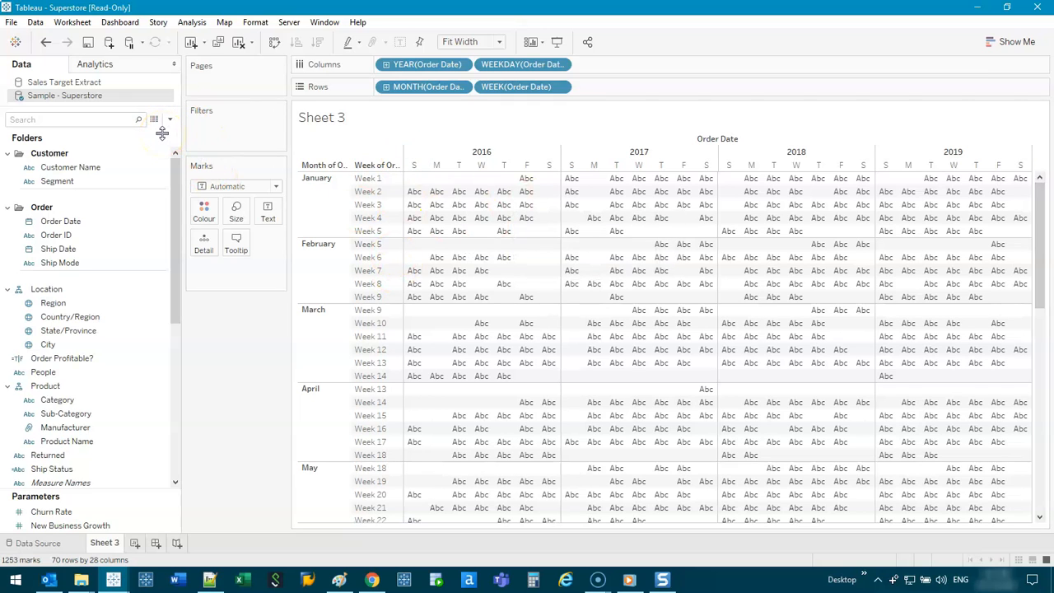
scroll("down", 3)
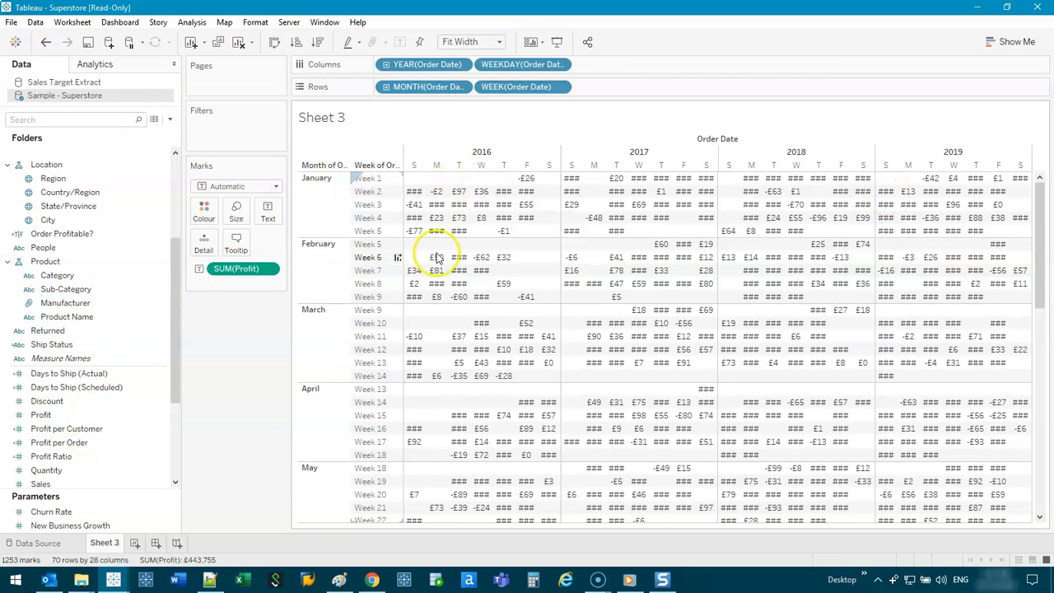
left_click(203, 213)
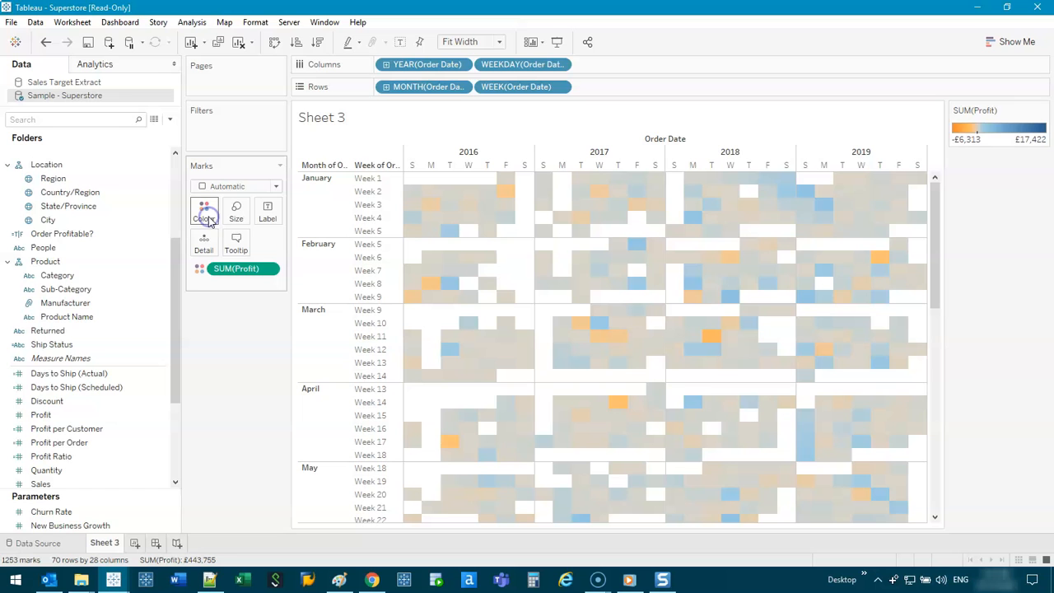
mouse_move(842, 362)
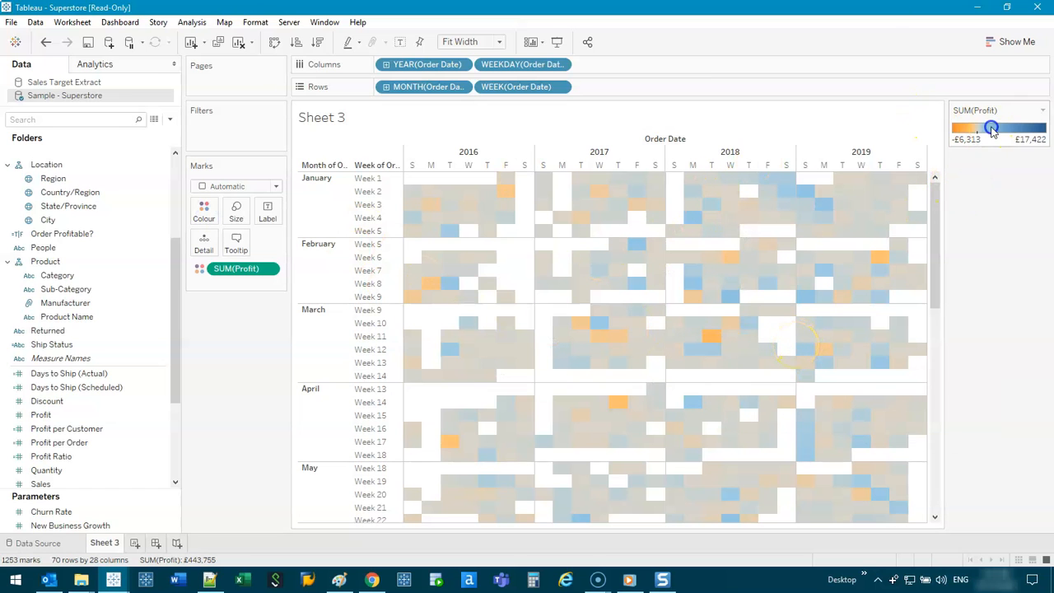
- Apply the Red-Black Diverging palette to the profit colour legend
left_click(992, 128)
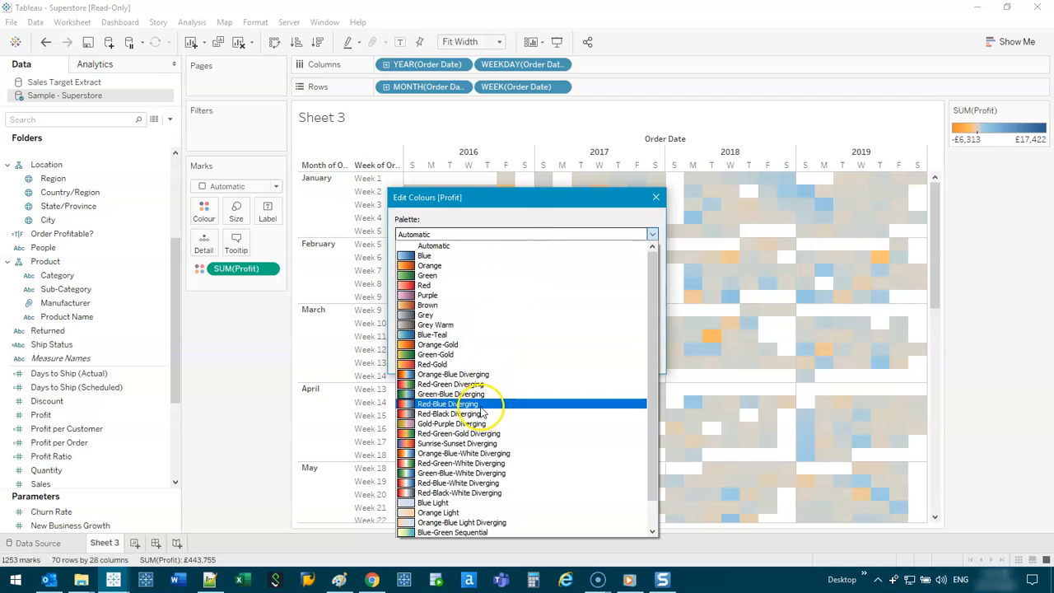
left_click(460, 413)
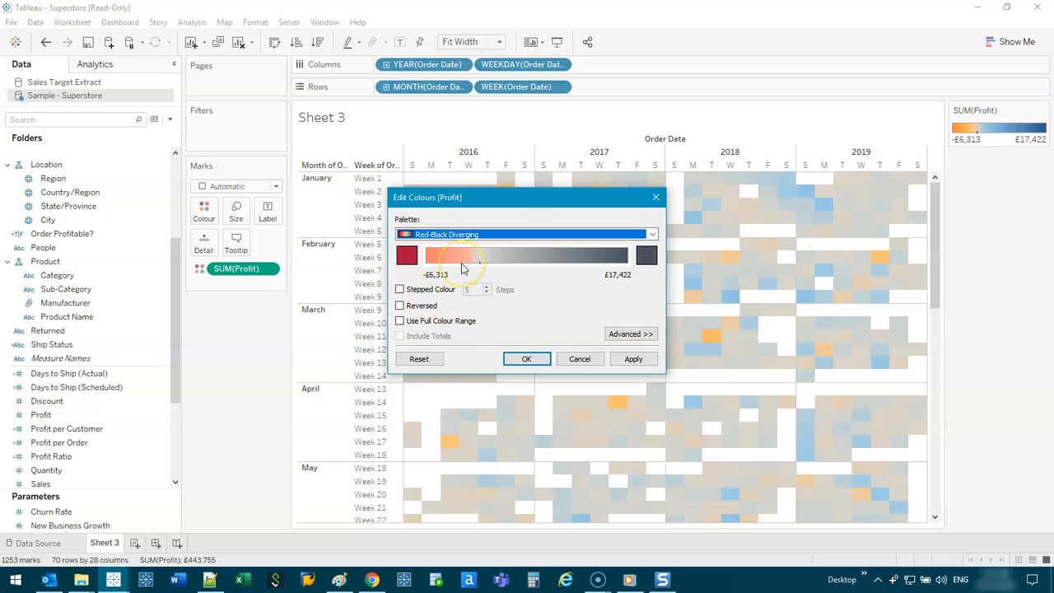
left_click_drag(478, 256, 411, 257)
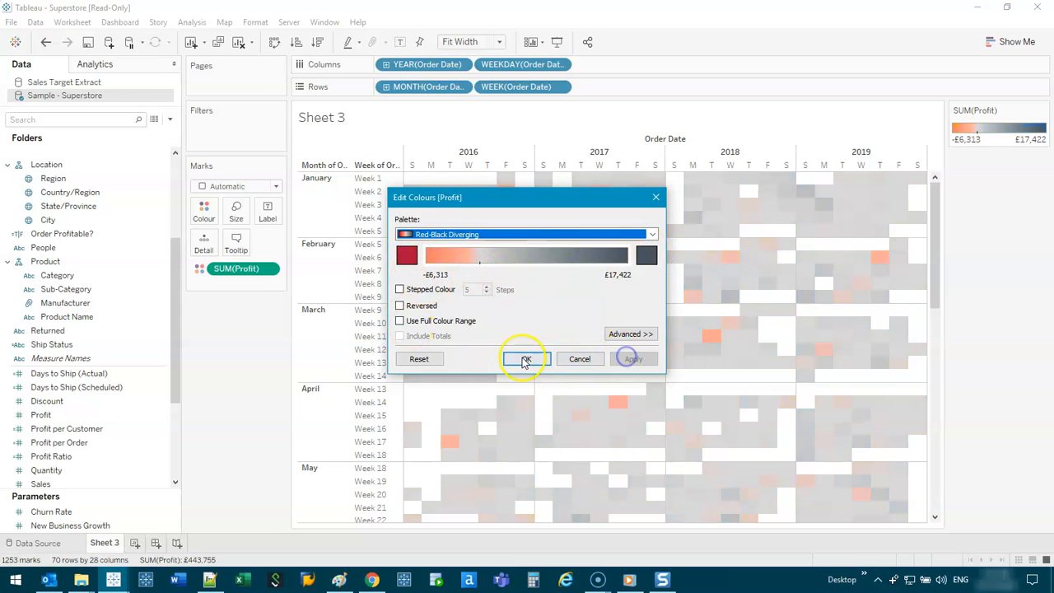
left_click(525, 358)
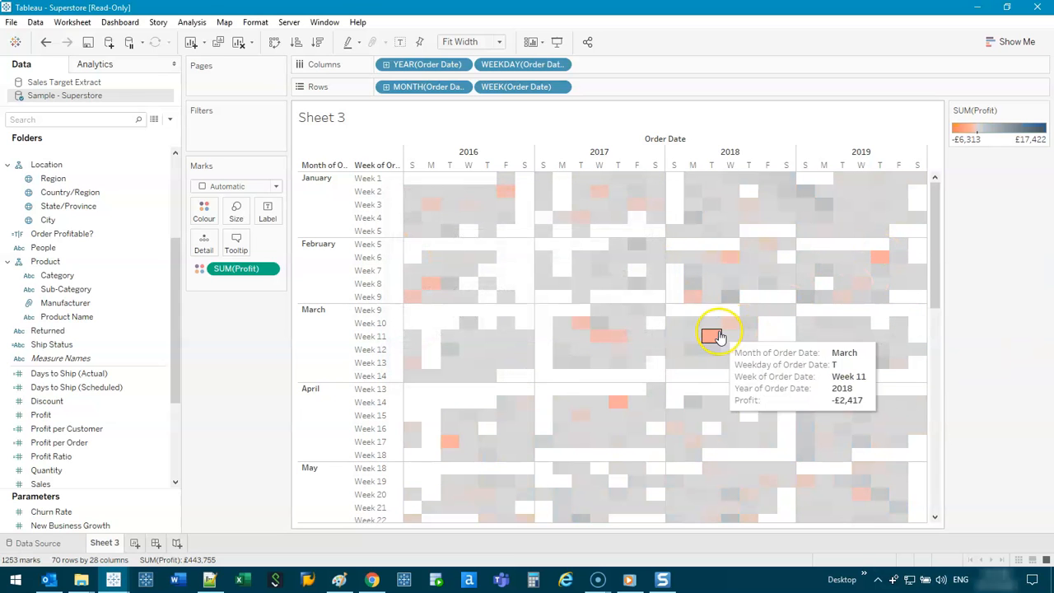
mouse_move(655, 340)
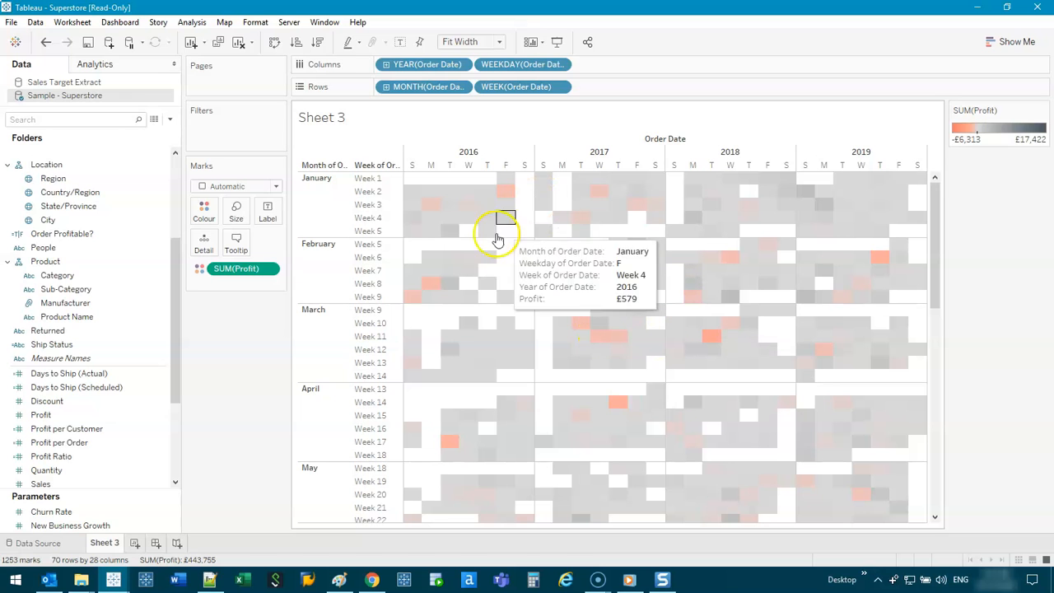
mouse_move(506, 192)
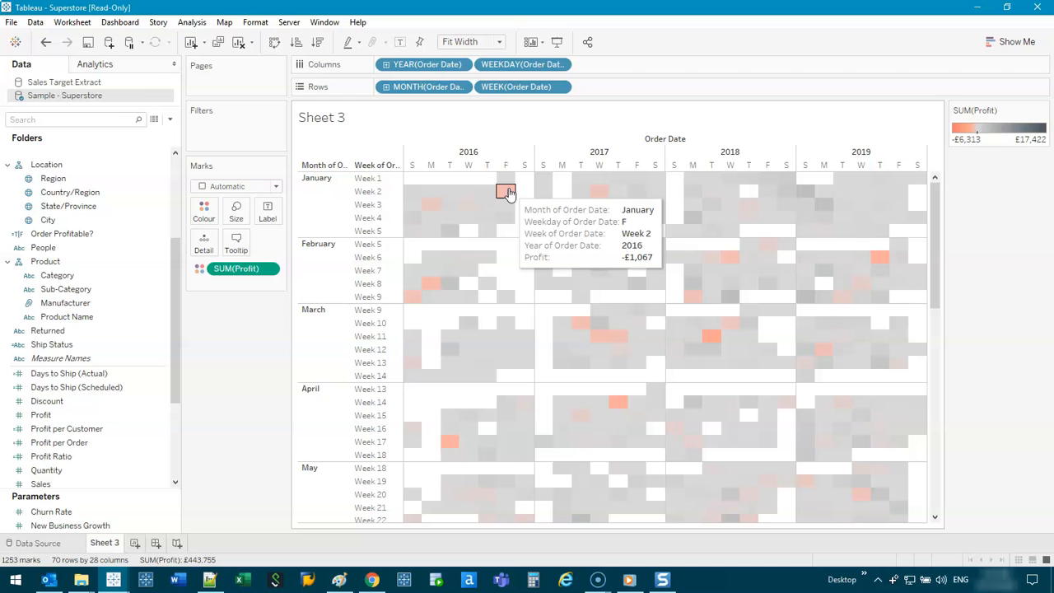
mouse_move(694, 217)
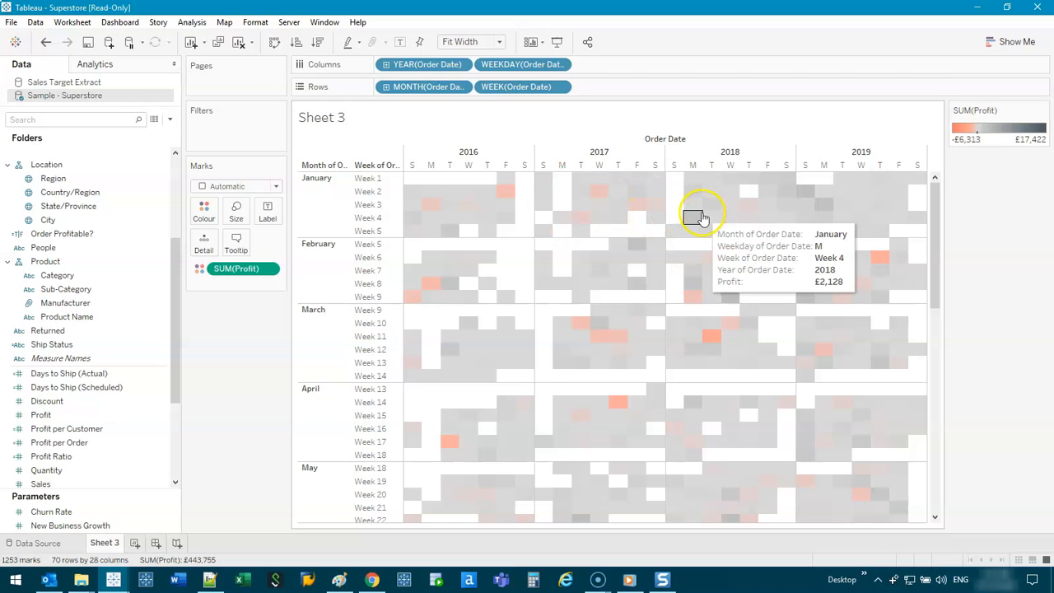
mouse_move(916, 176)
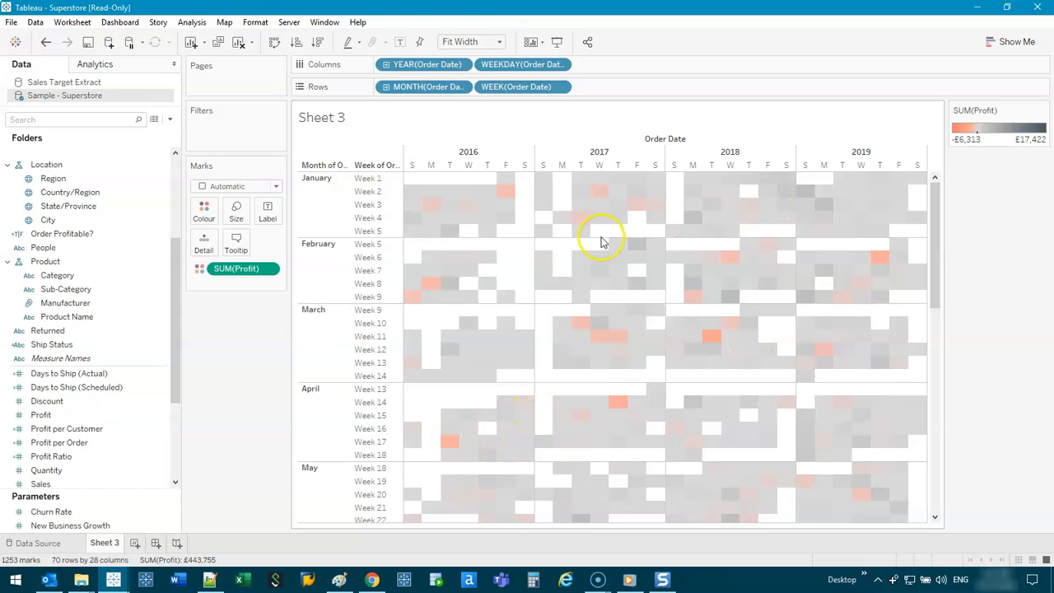
mouse_move(457, 246)
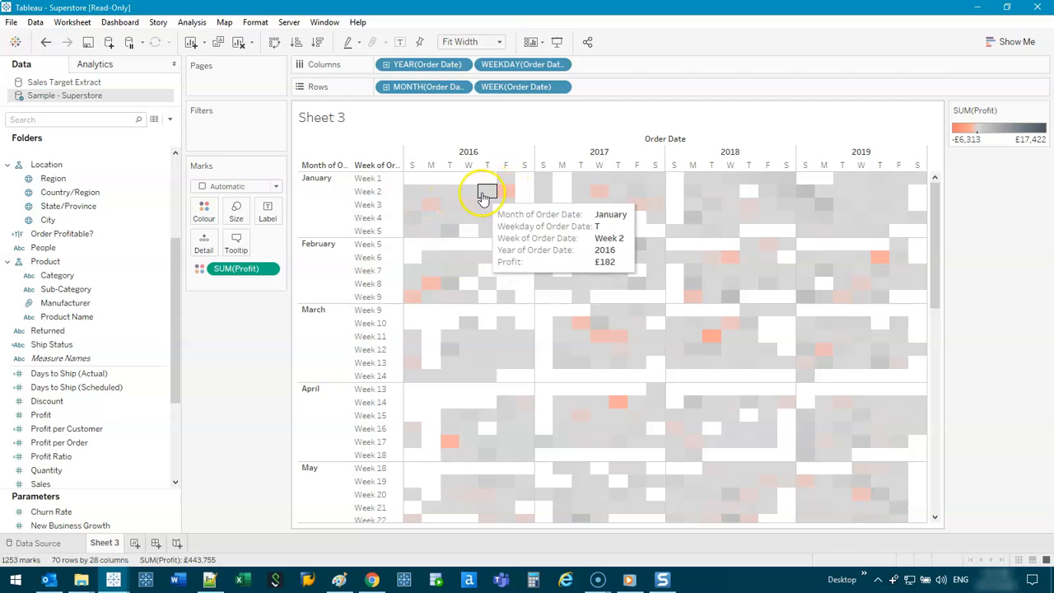
- Switch the mark type to Circle, with circles sized by Profit
left_click(237, 186)
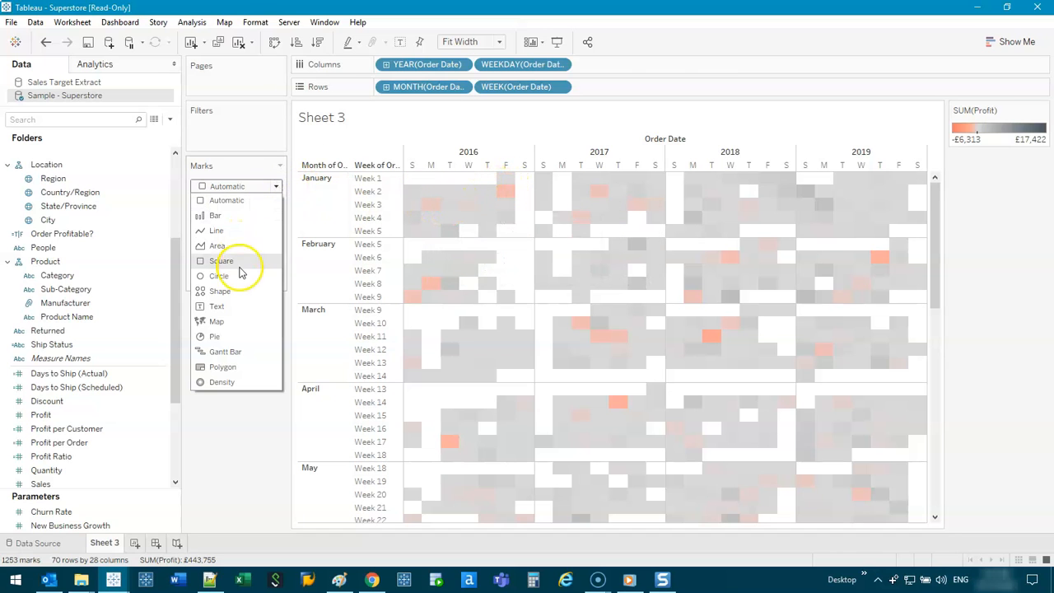
left_click(218, 275)
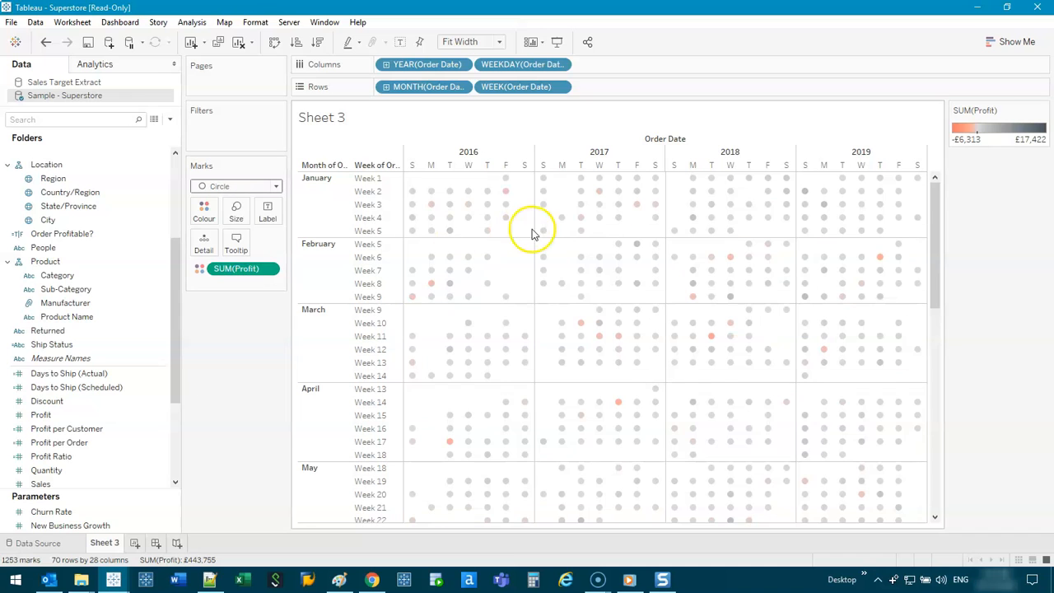
mouse_move(412, 297)
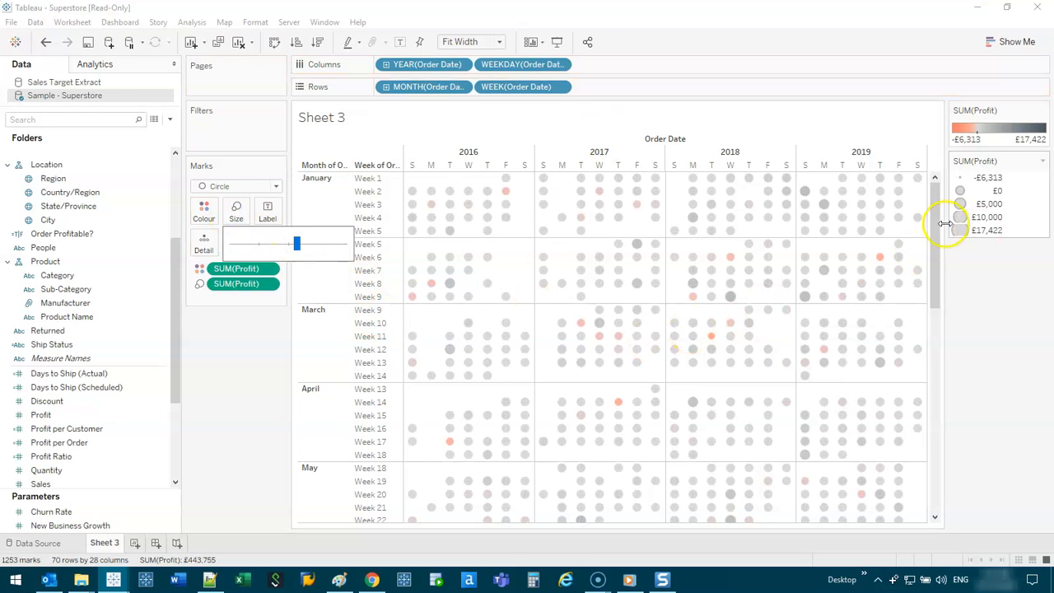
scroll("down", 3)
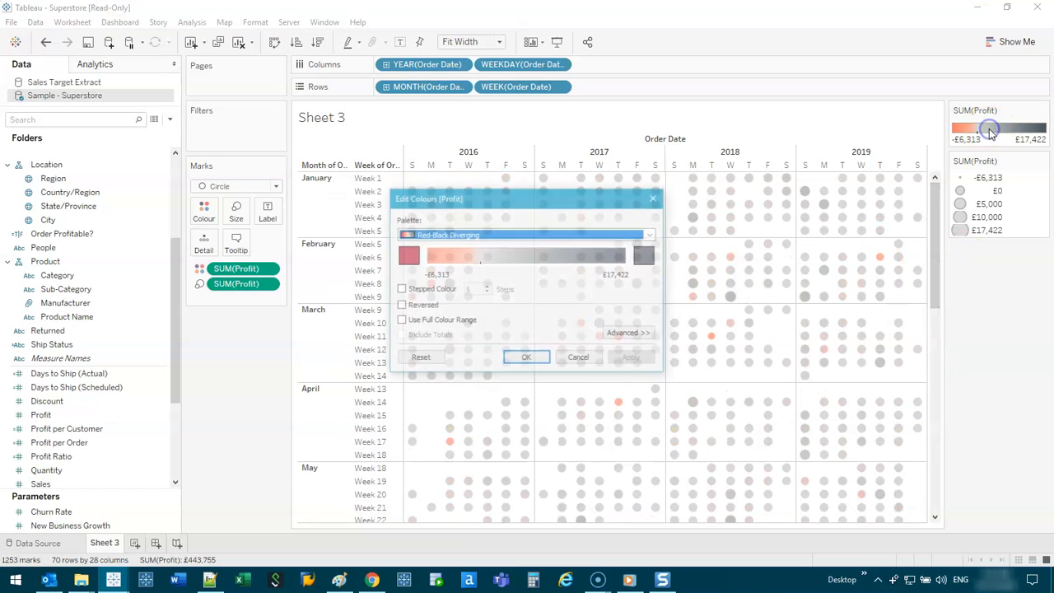
- Reverse the profit colour ramp and confirm the change
left_click(399, 305)
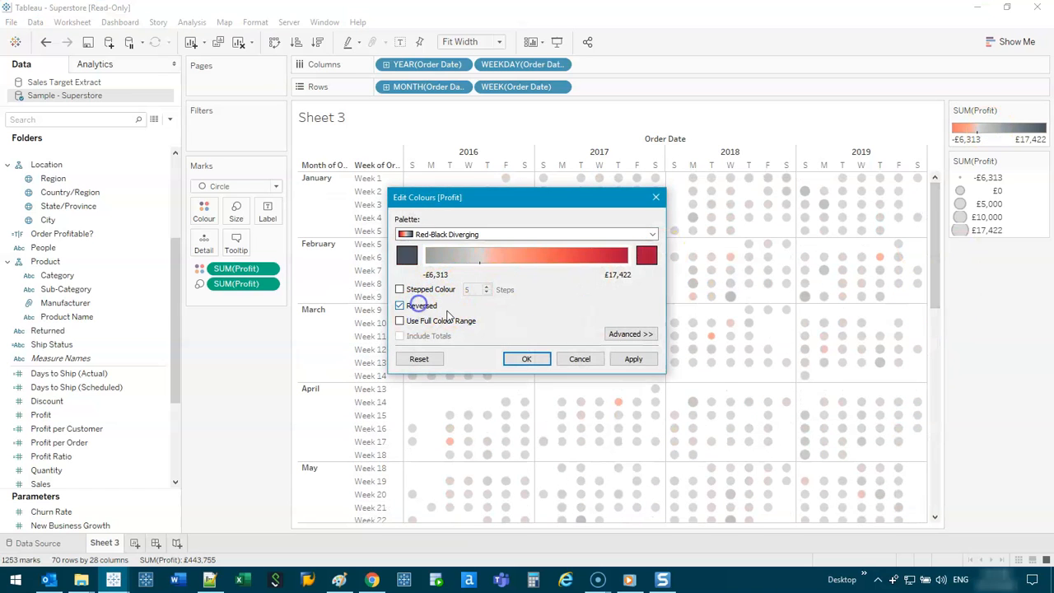
left_click(527, 359)
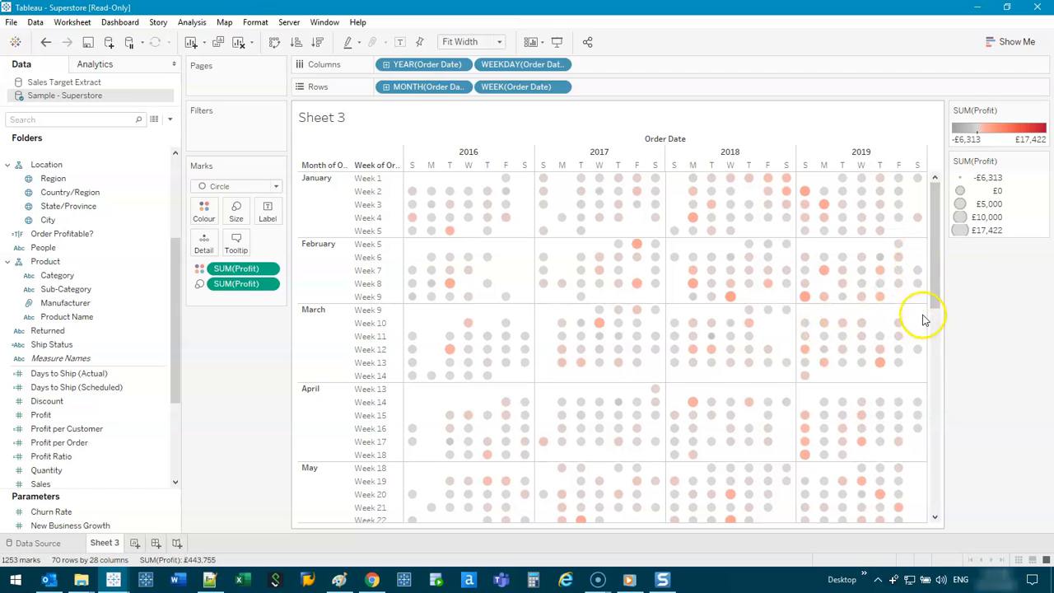
scroll("down", 3)
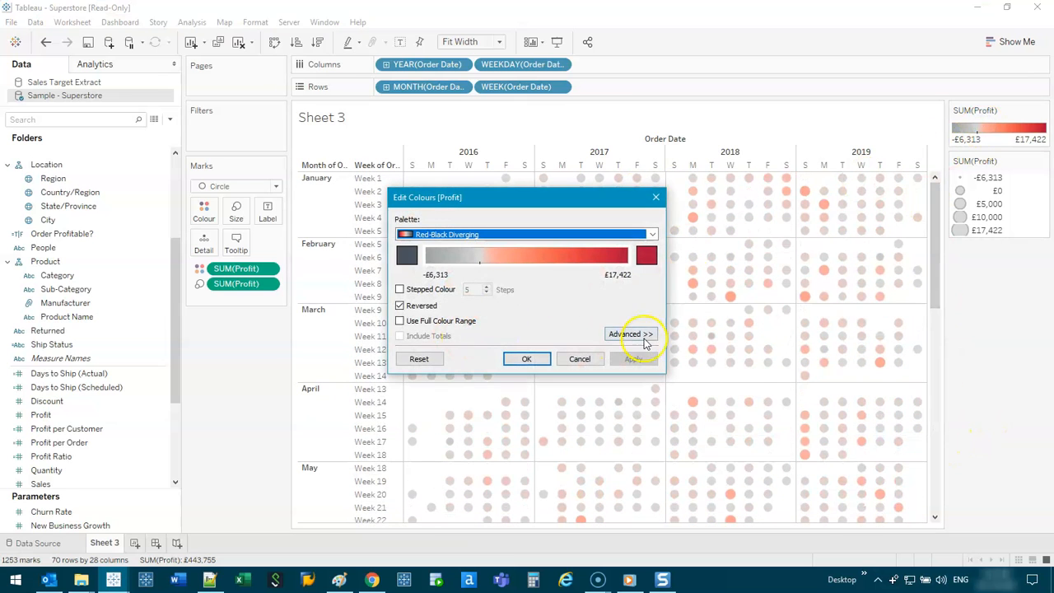
- Centre the profit colour scale at 10,000 and apply it
left_click(630, 333)
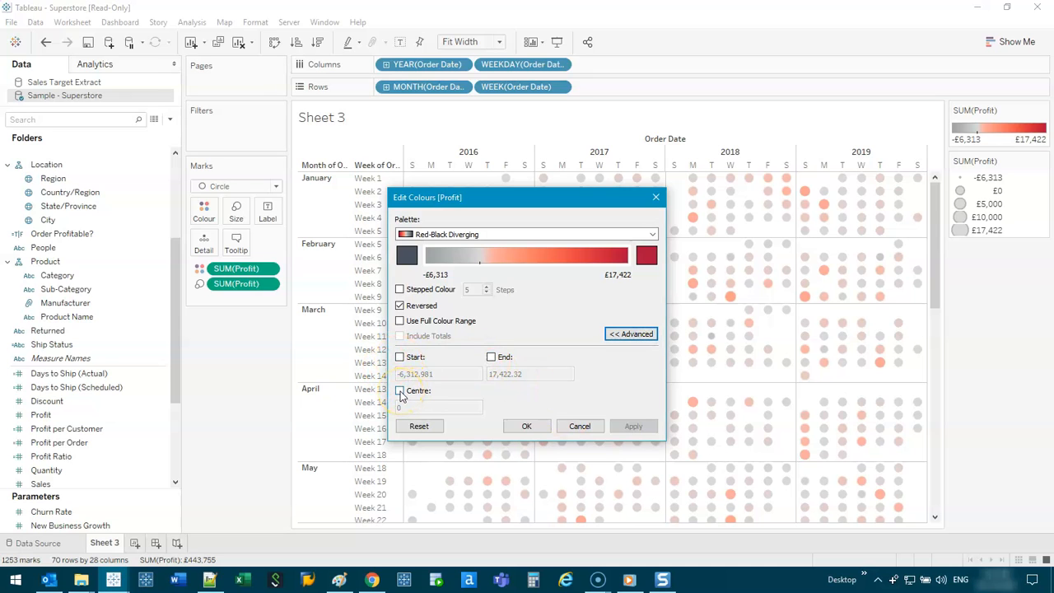
left_click(399, 390)
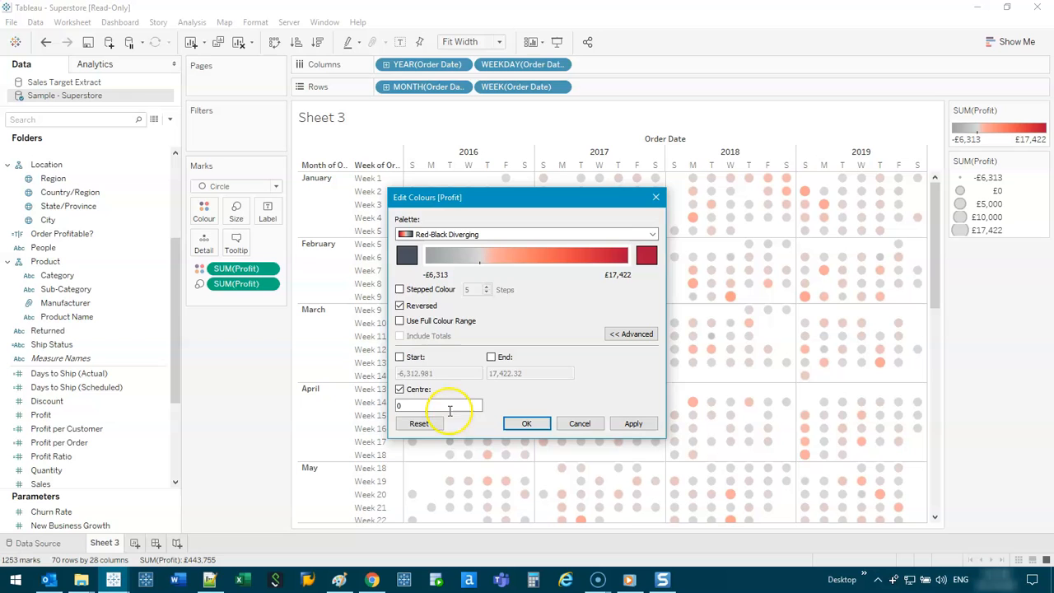
type("10000")
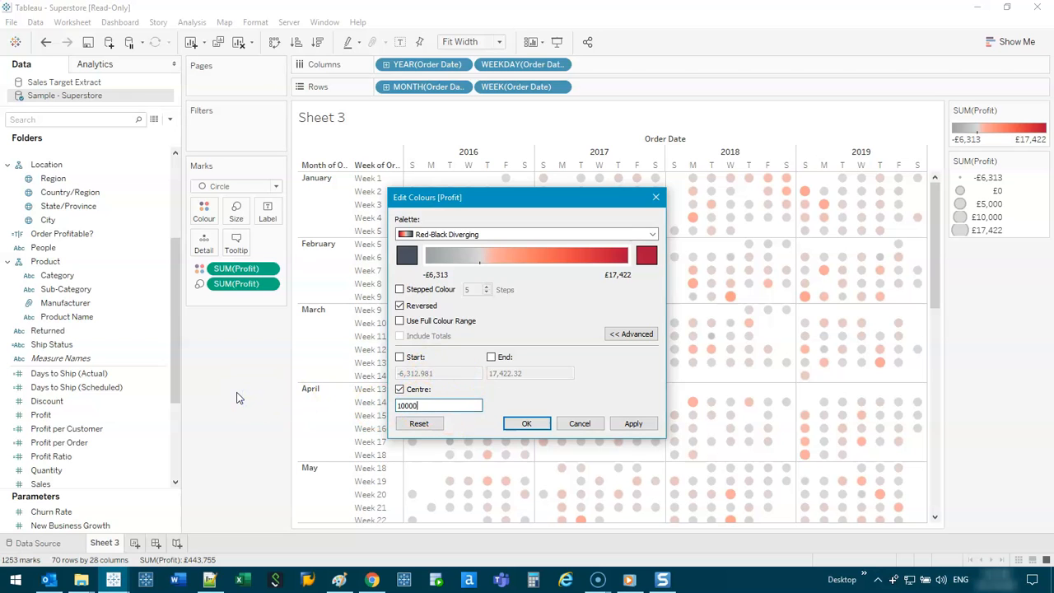
left_click(632, 423)
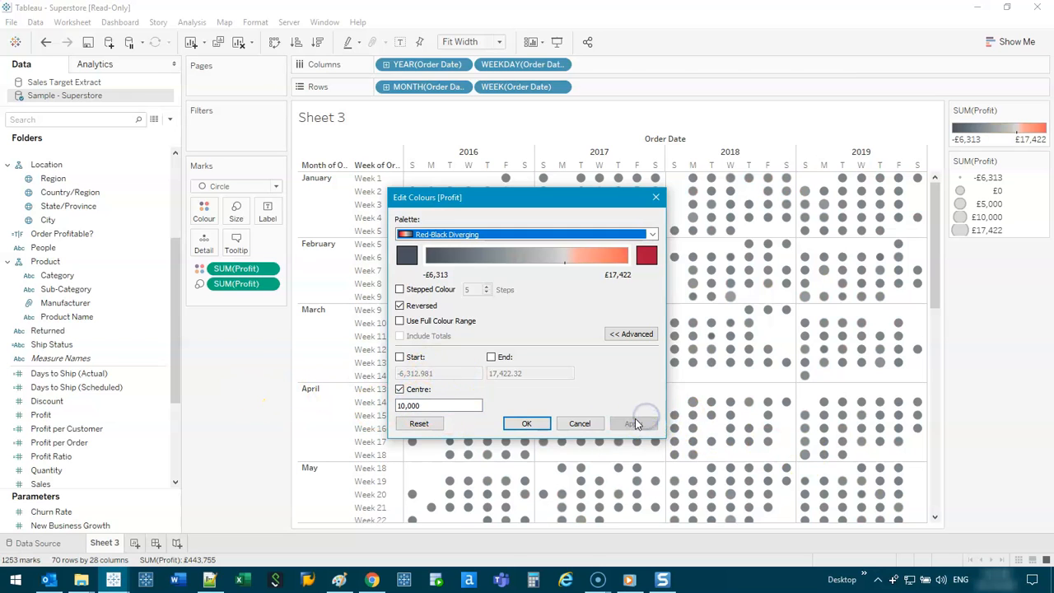
left_click(526, 422)
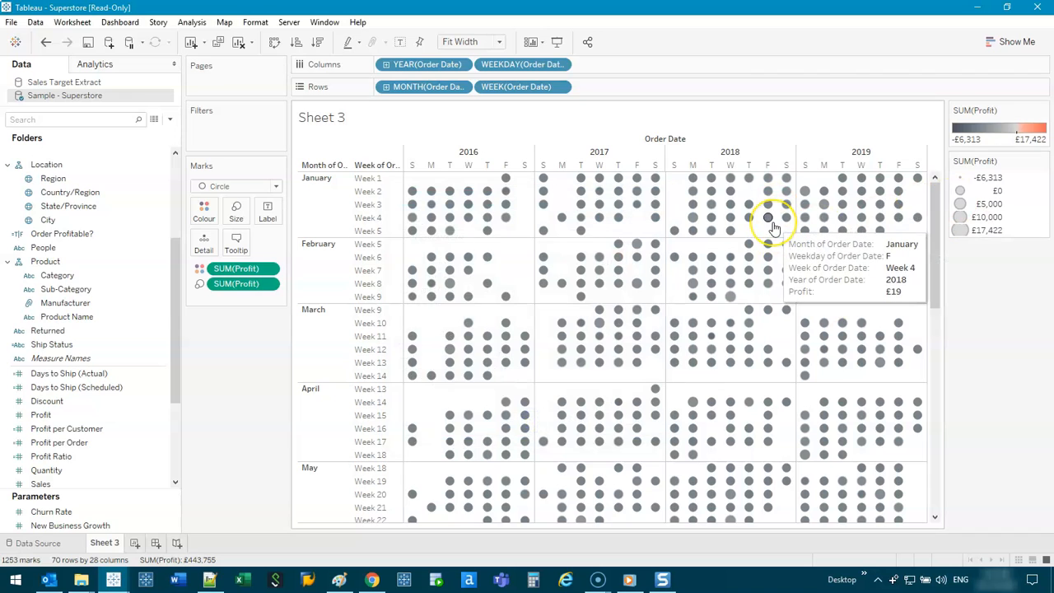
mouse_move(773, 228)
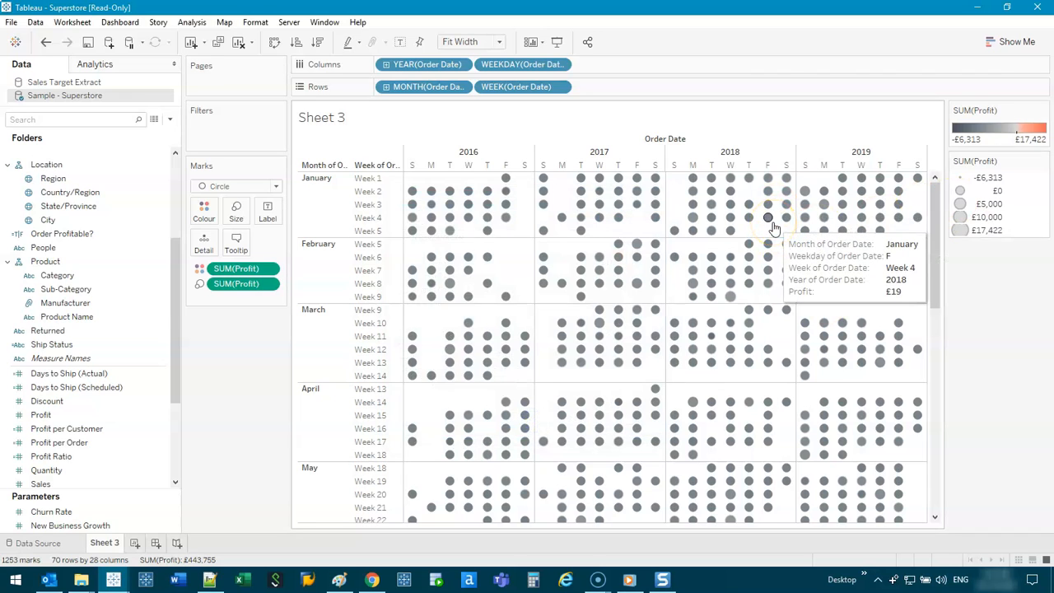
- Inspect the top-profit week of £17,422 on the calendar
scroll("down", 3)
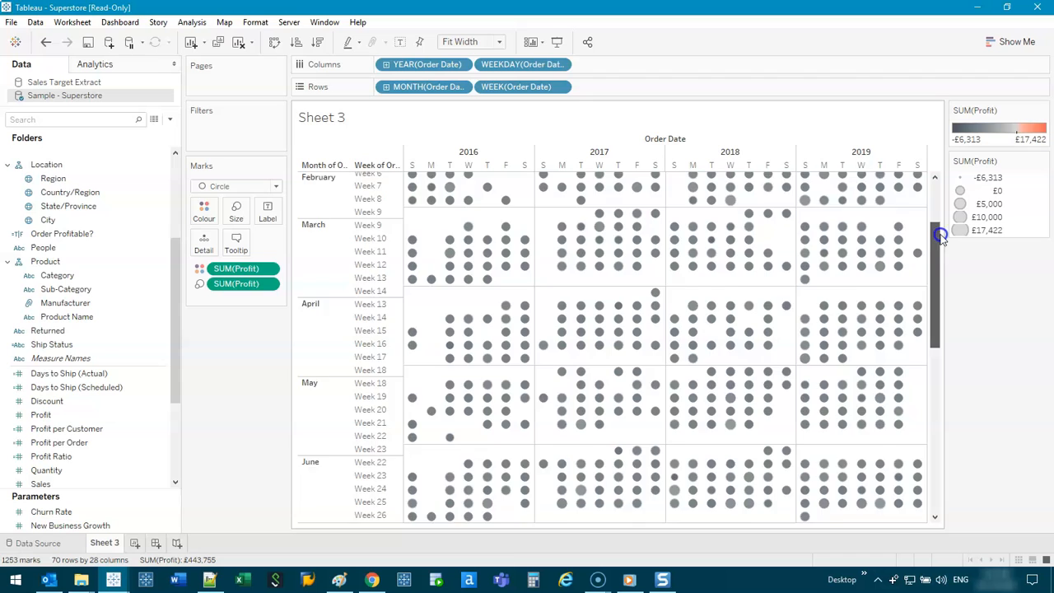
left_click(638, 342)
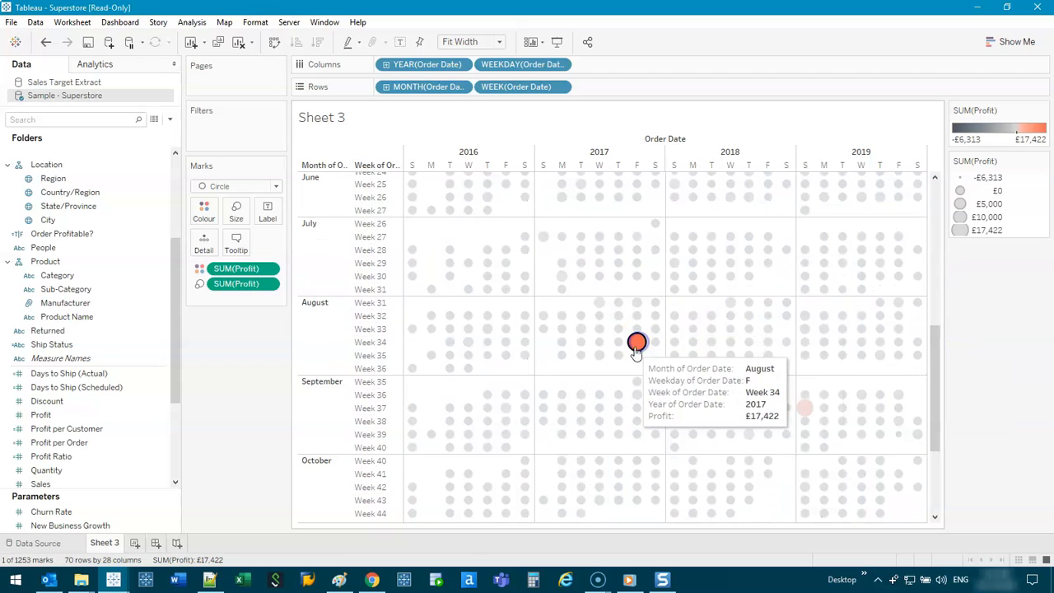
scroll("down", 3)
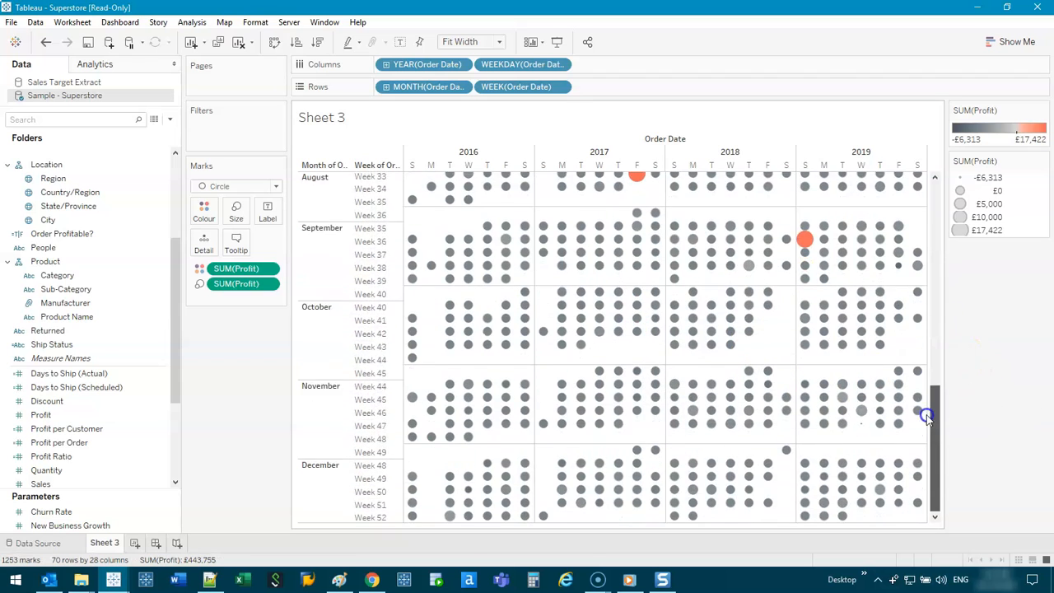
scroll("up", 3)
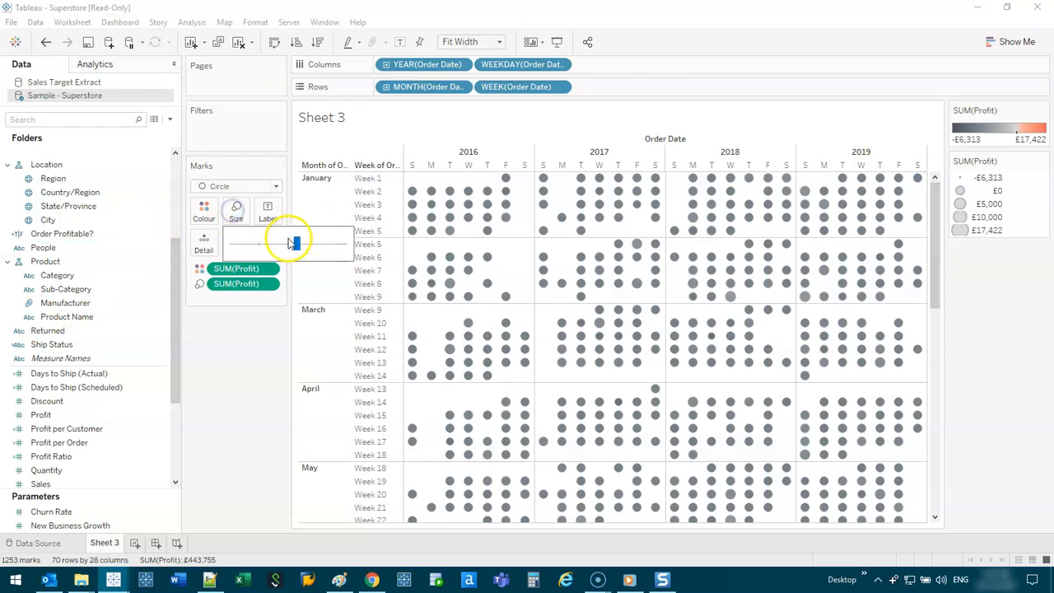
- Shrink the marks and change the mark type from Circle to Shape
scroll("down", 3)
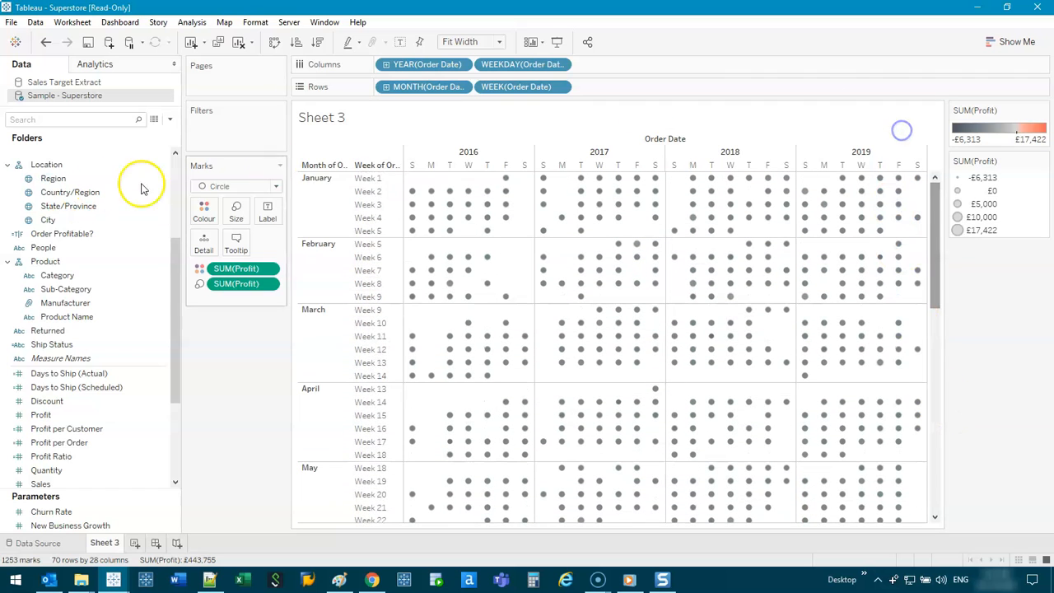
left_click(236, 187)
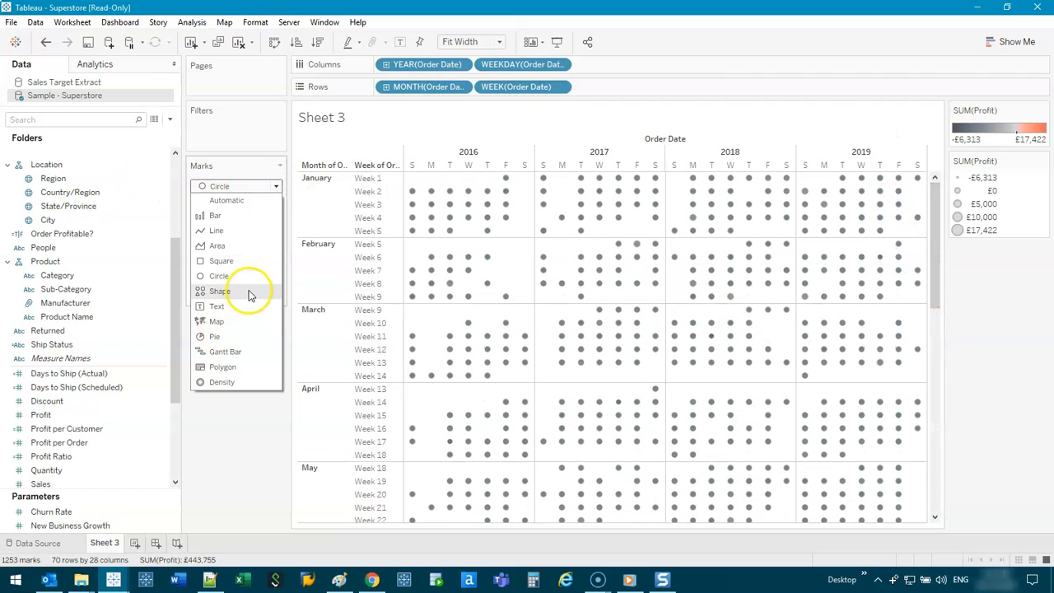
left_click(220, 290)
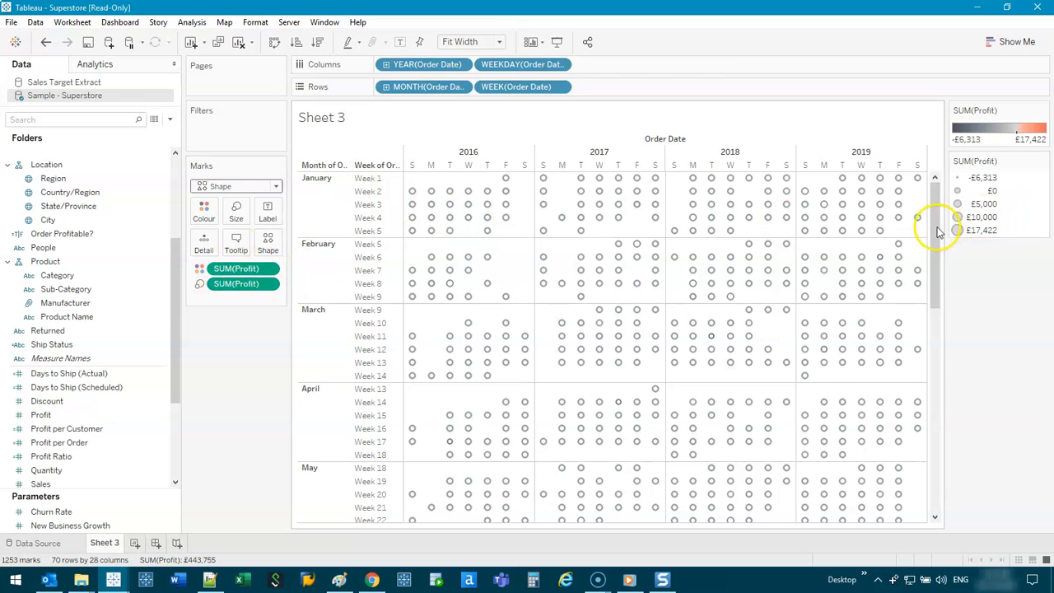
scroll("down", 3)
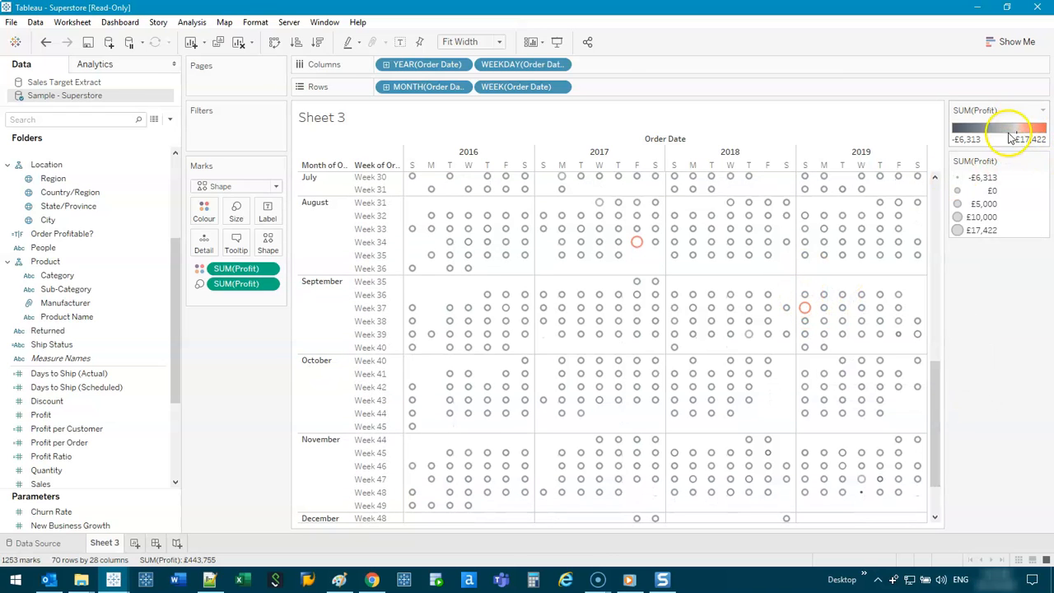
- Create calculated field '10k Check' with formula SUM([Profit]) >= 10000
right_click(67, 428)
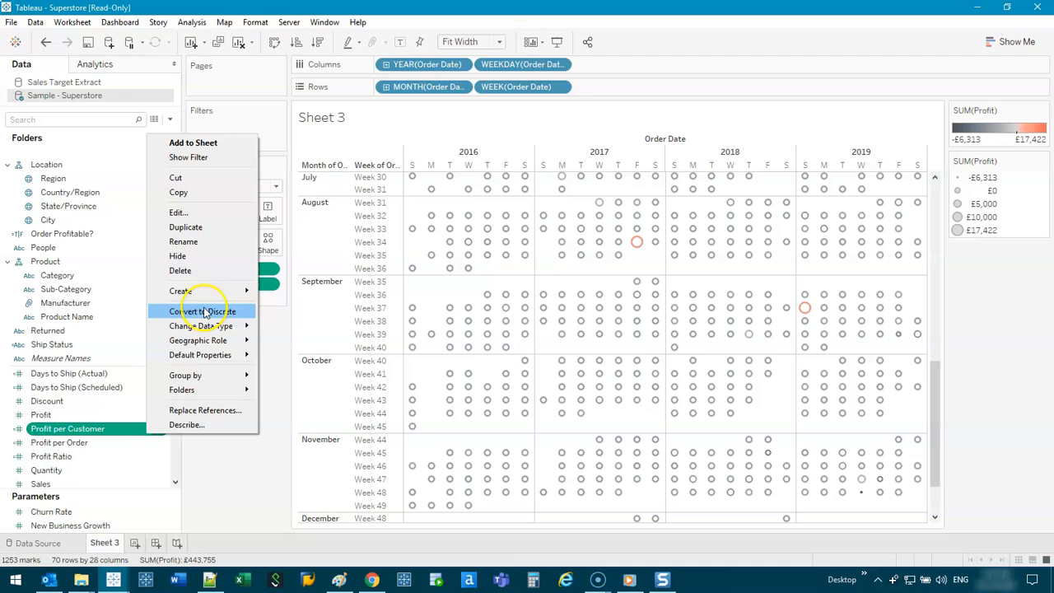
left_click(178, 212)
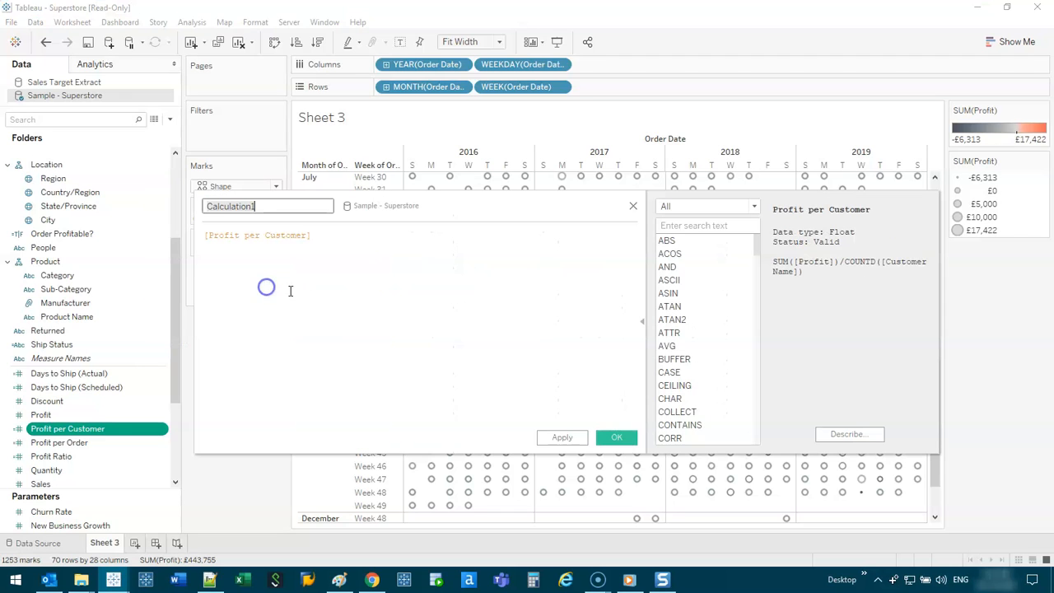
type("10k Check")
left_click(422, 329)
type("SUM([Profit")
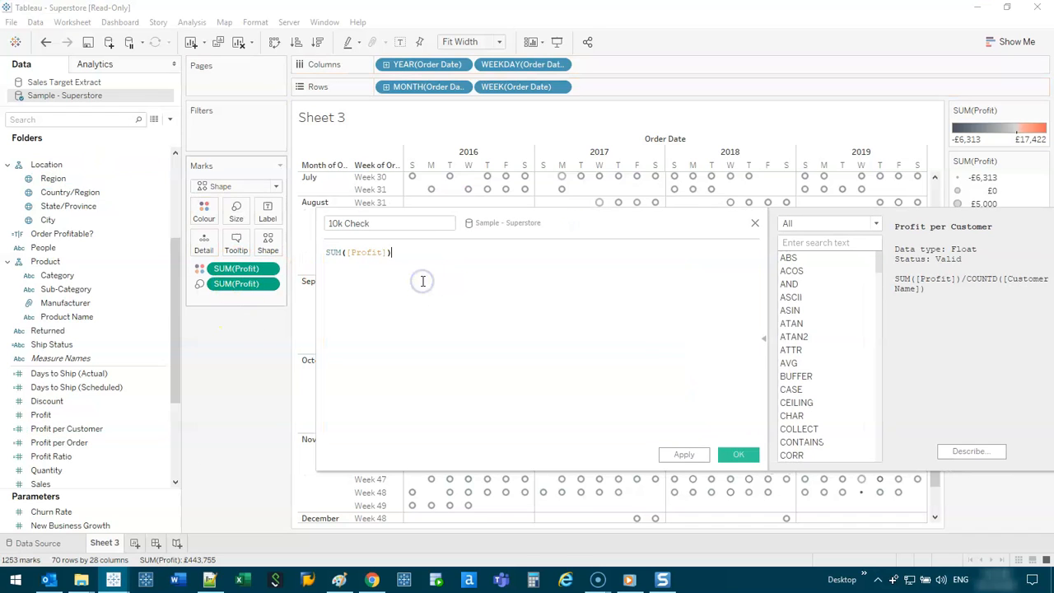
type(">")
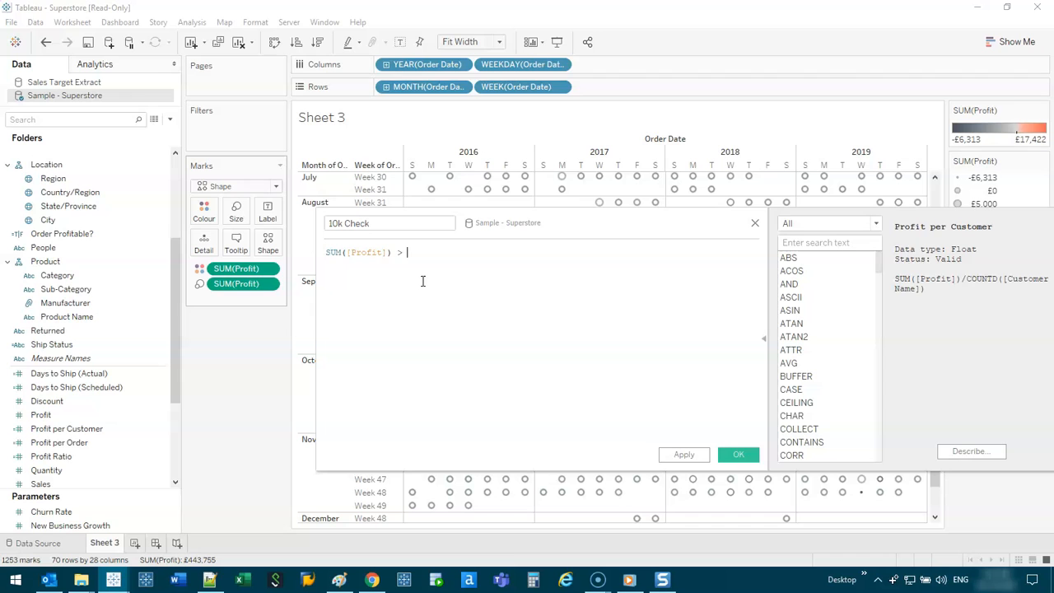
type("= 10000")
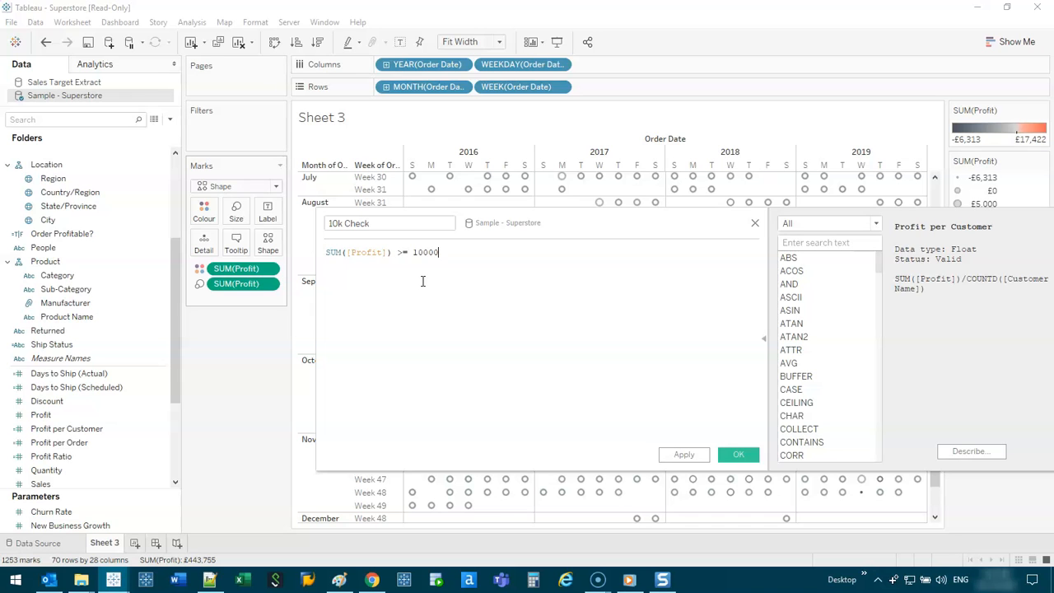
left_click(737, 454)
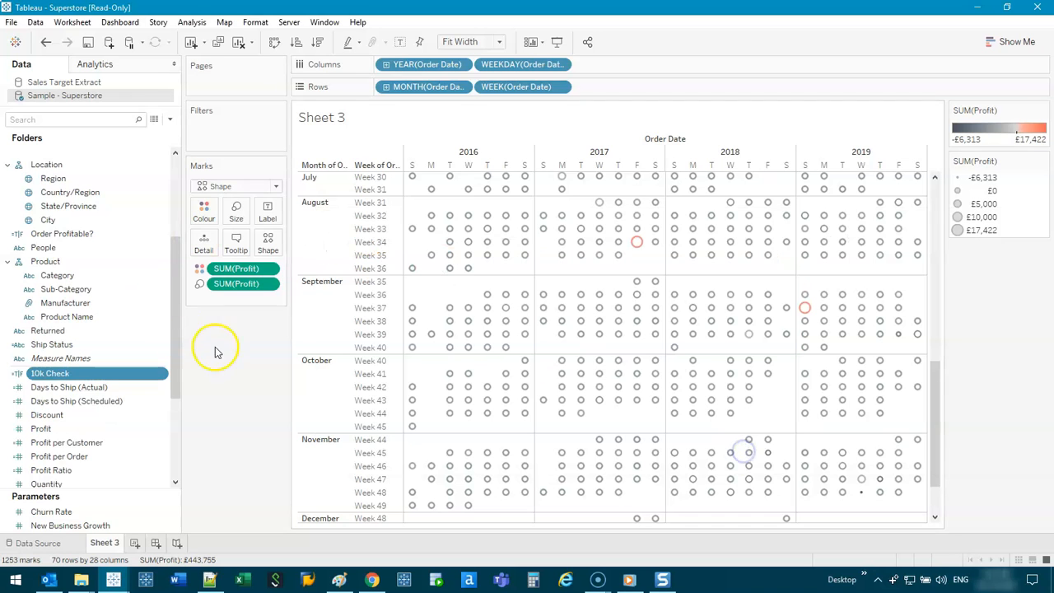
mouse_move(219, 300)
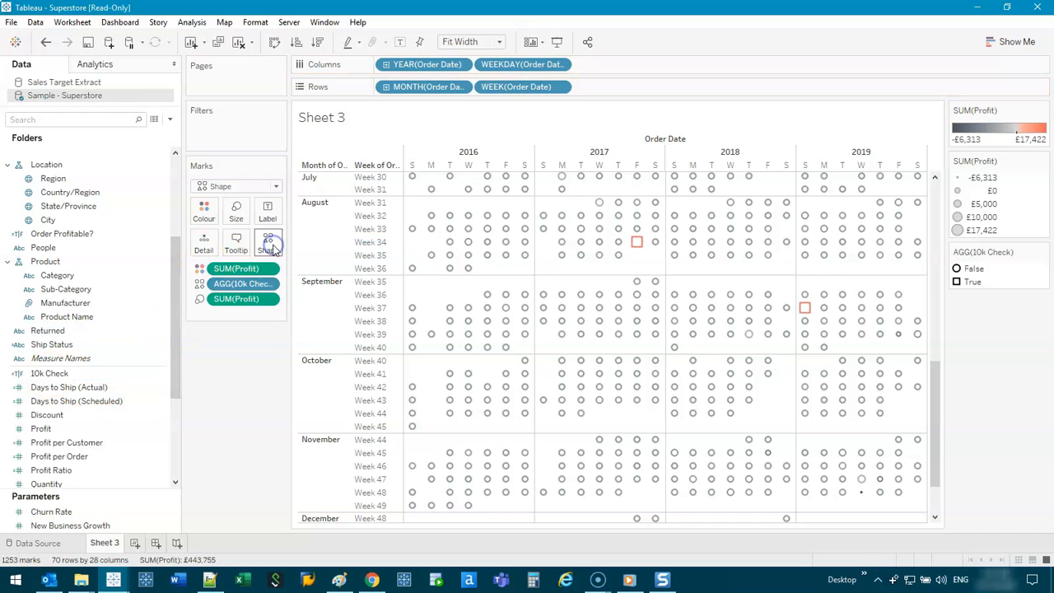
- Open the Edit Shape assignments for the 10k Check field from the Shape card
left_click(268, 245)
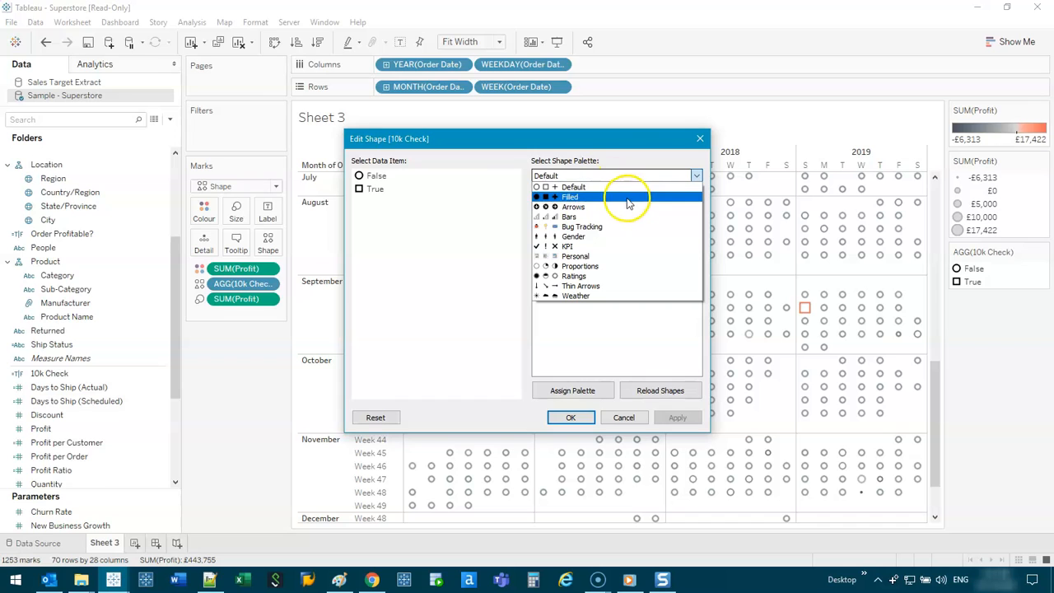
- In Edit Shape, use the KPI palette: green dot for False, red cross for True
left_click(576, 255)
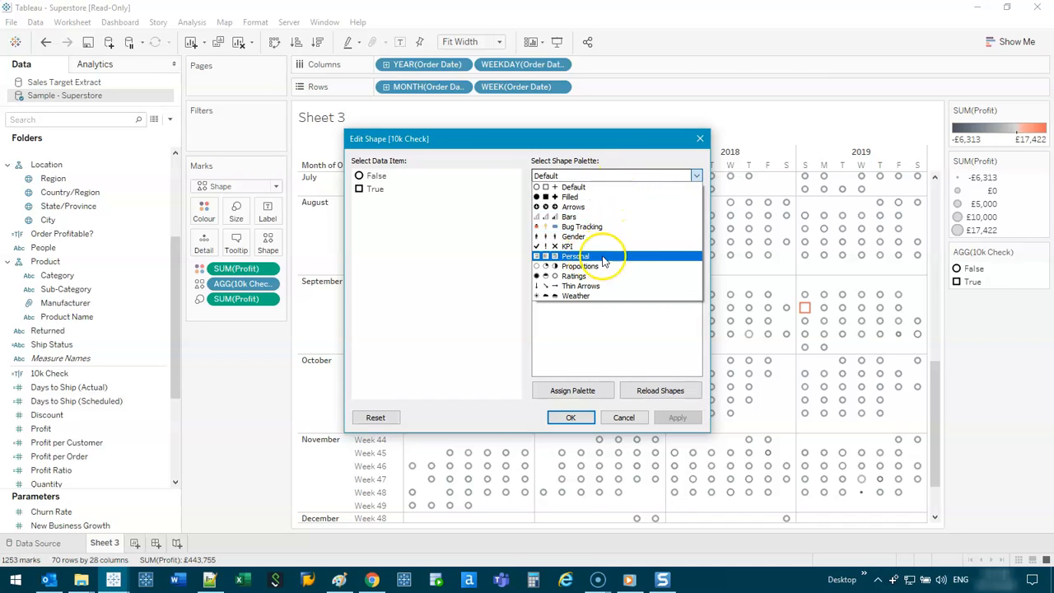
left_click(576, 296)
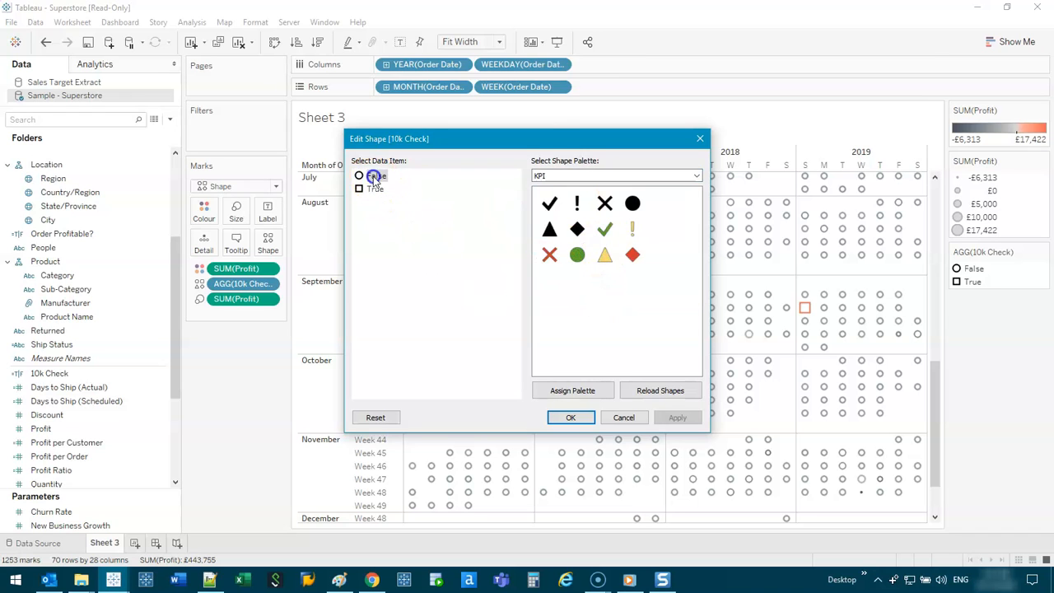
left_click_drag(388, 139, 221, 110)
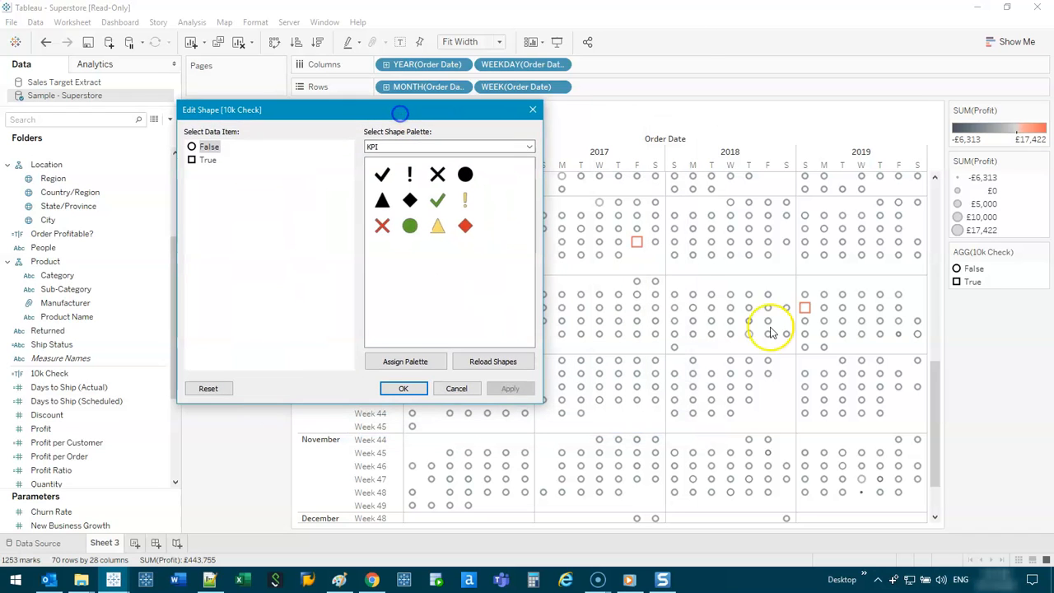
mouse_move(663, 313)
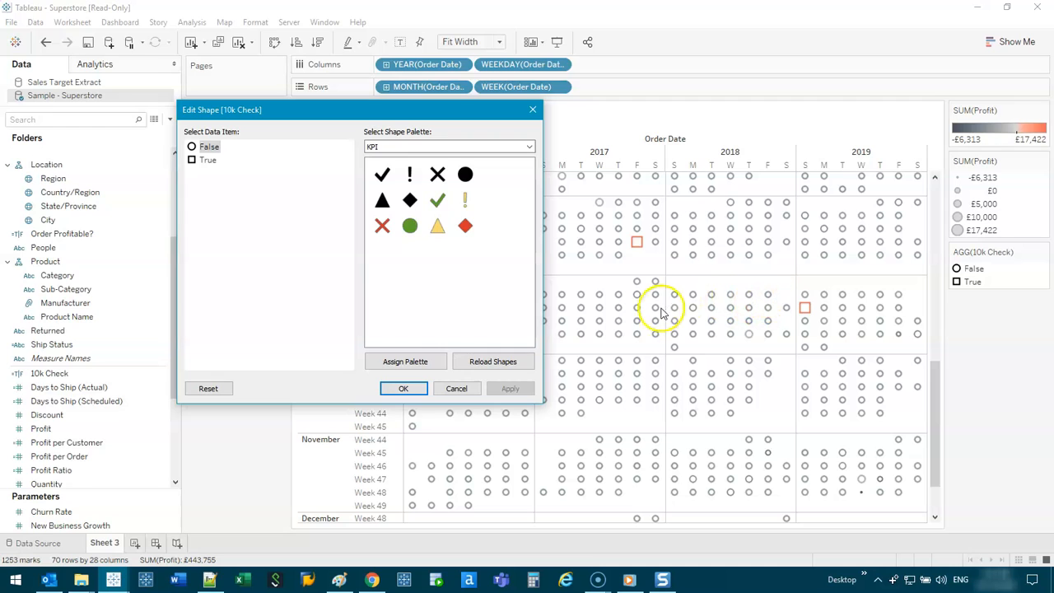
left_click(409, 175)
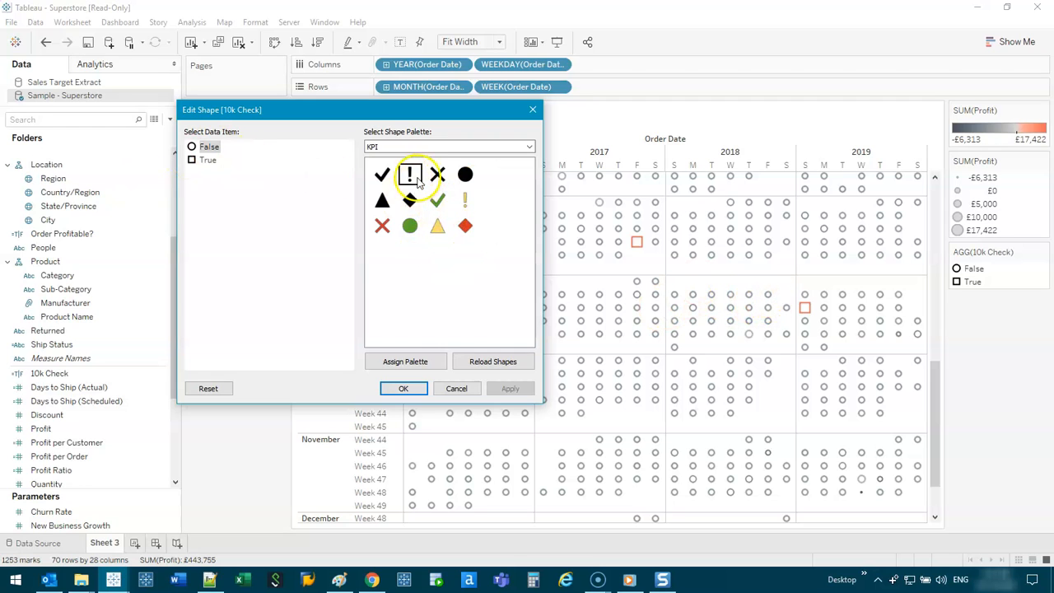
left_click(410, 226)
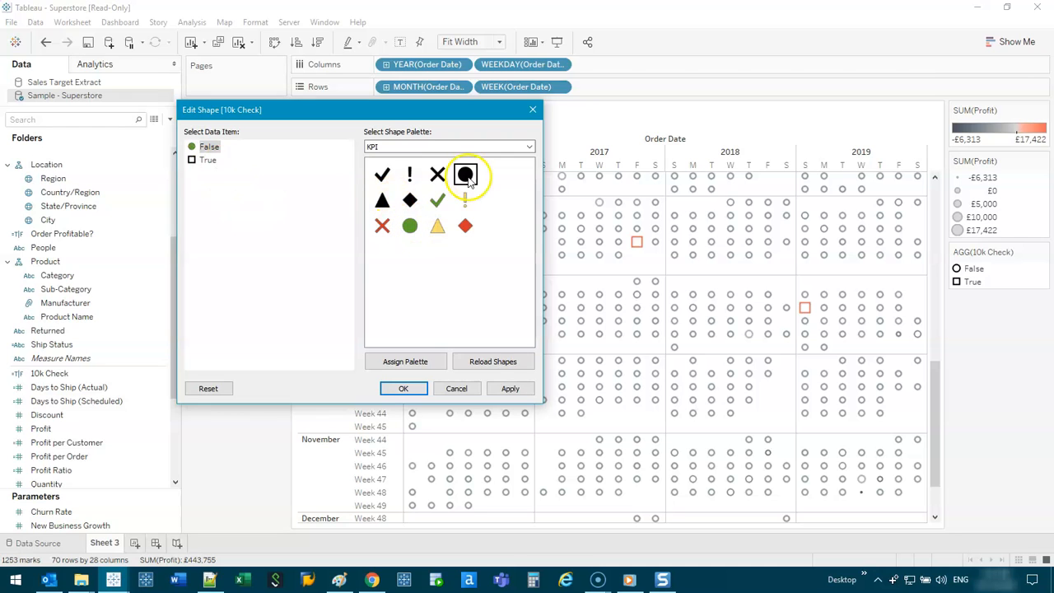
left_click(207, 160)
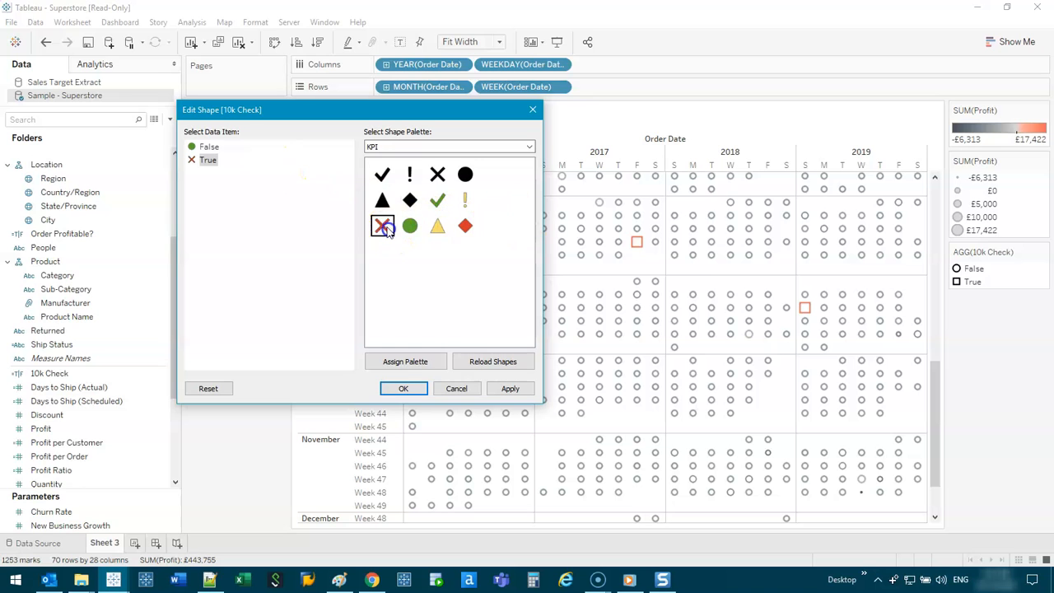
left_click(510, 388)
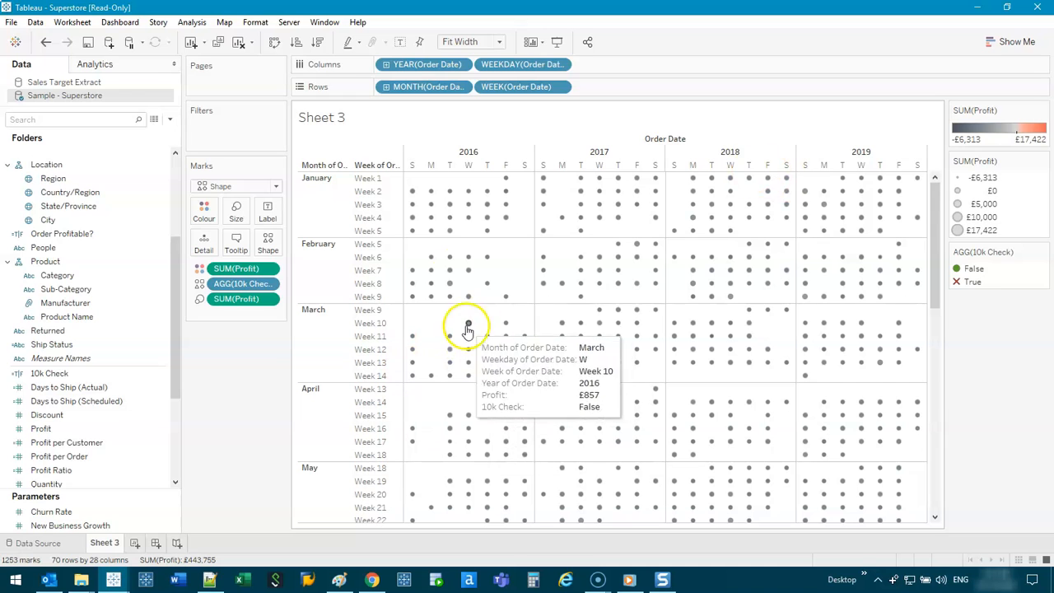
mouse_move(249, 459)
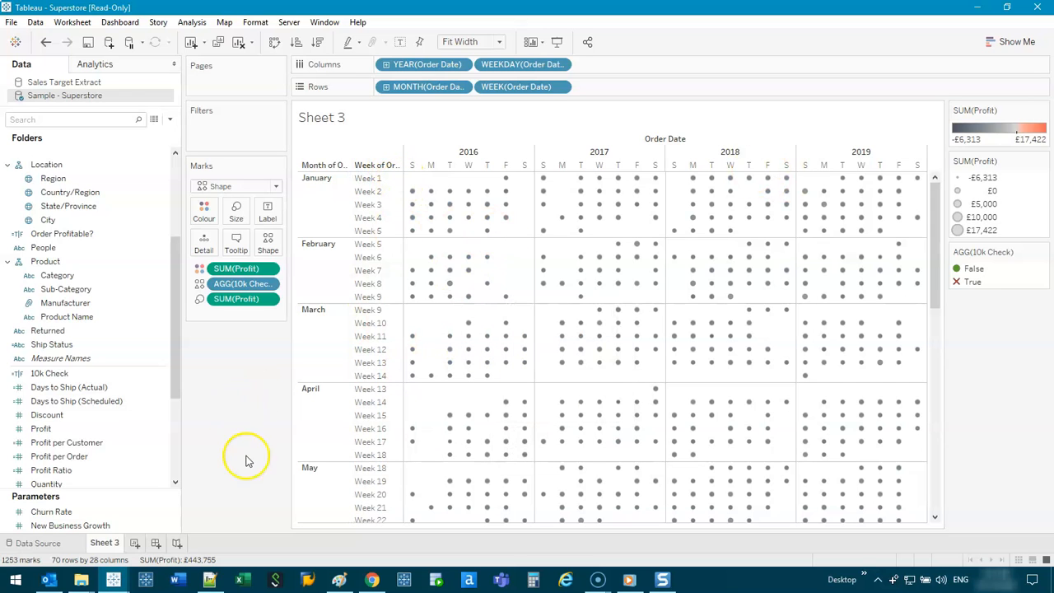
mouse_move(249, 460)
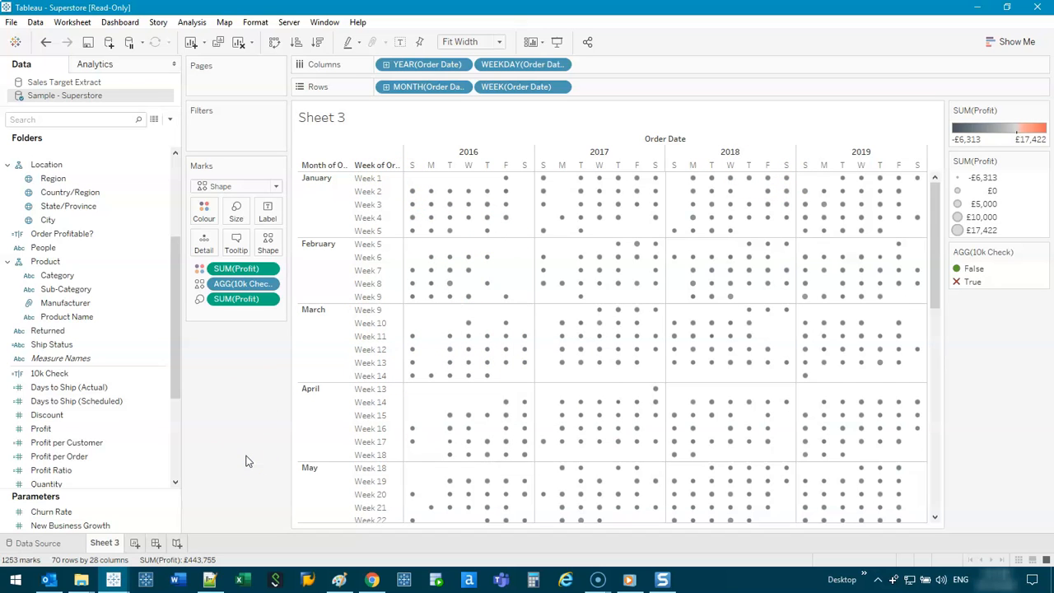